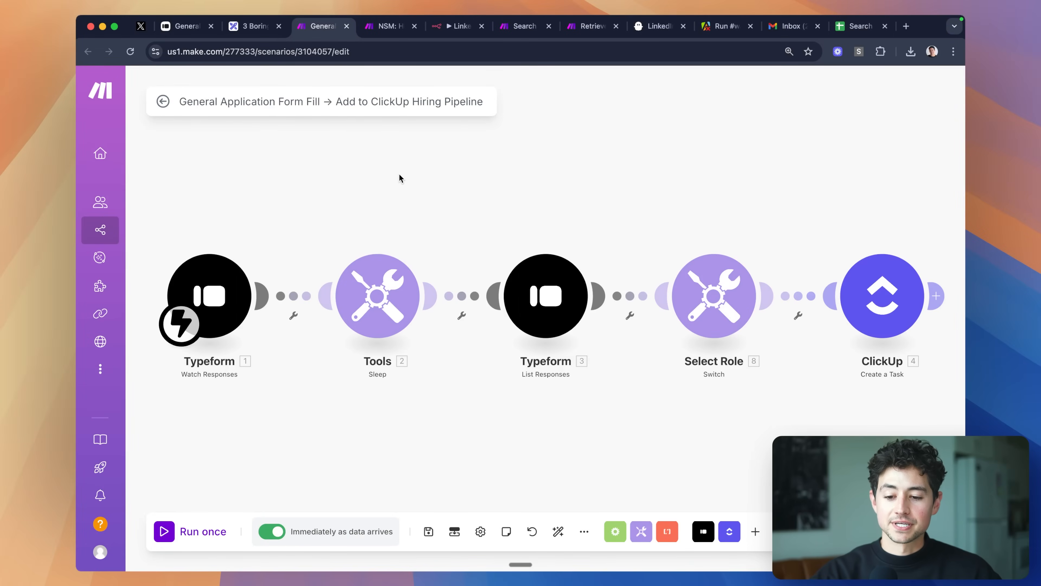
Step: Preview the LinkedIn outreach workflow and auto-connect phantom tabs, then return via the hiring form scenario to the ClickUp pipeline
{"action": "left_click", "coordinate": [458, 26]}
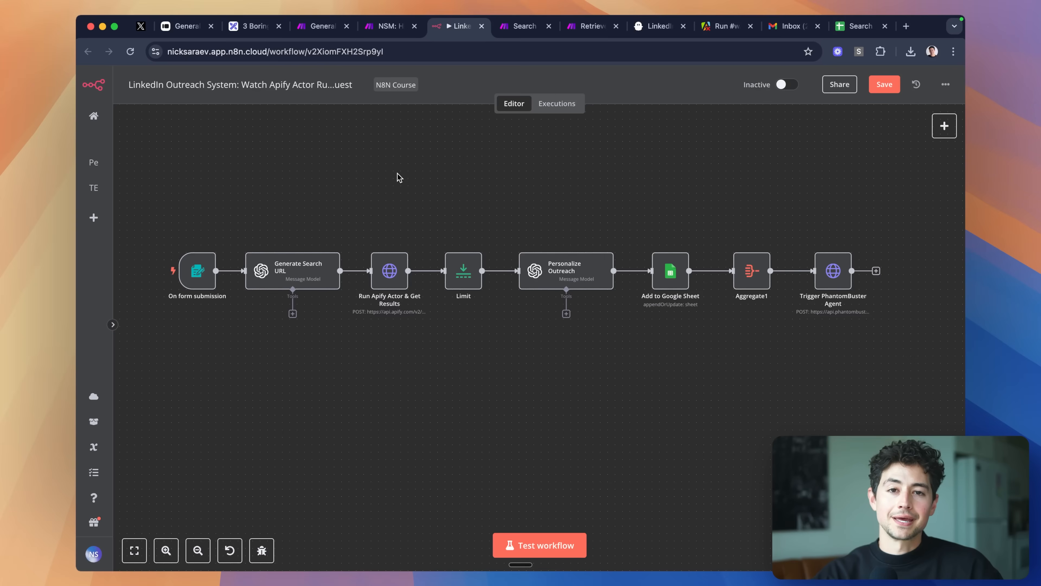
{"action": "left_click", "coordinate": [592, 26]}
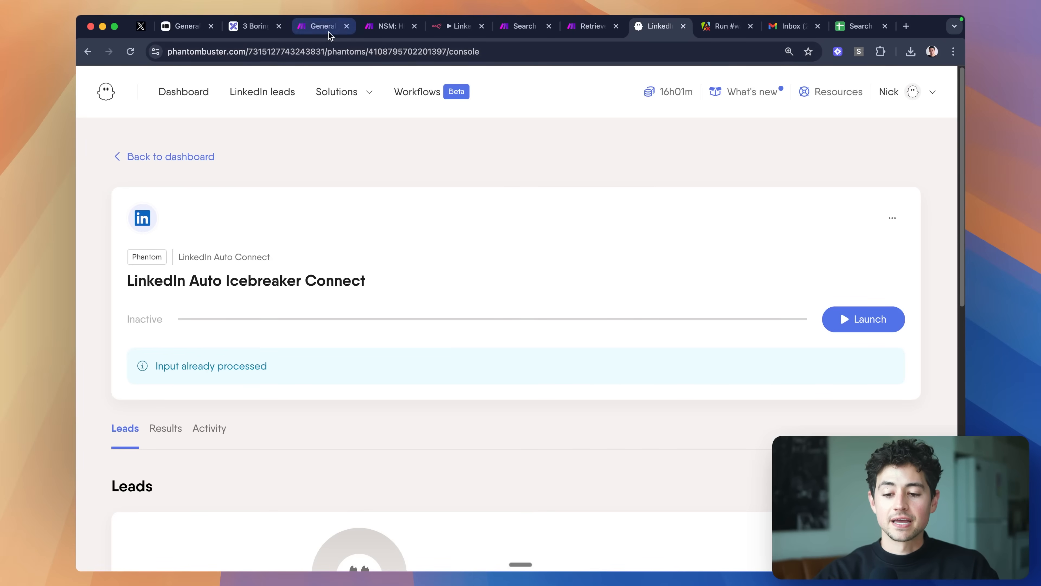
{"action": "left_click", "coordinate": [323, 26]}
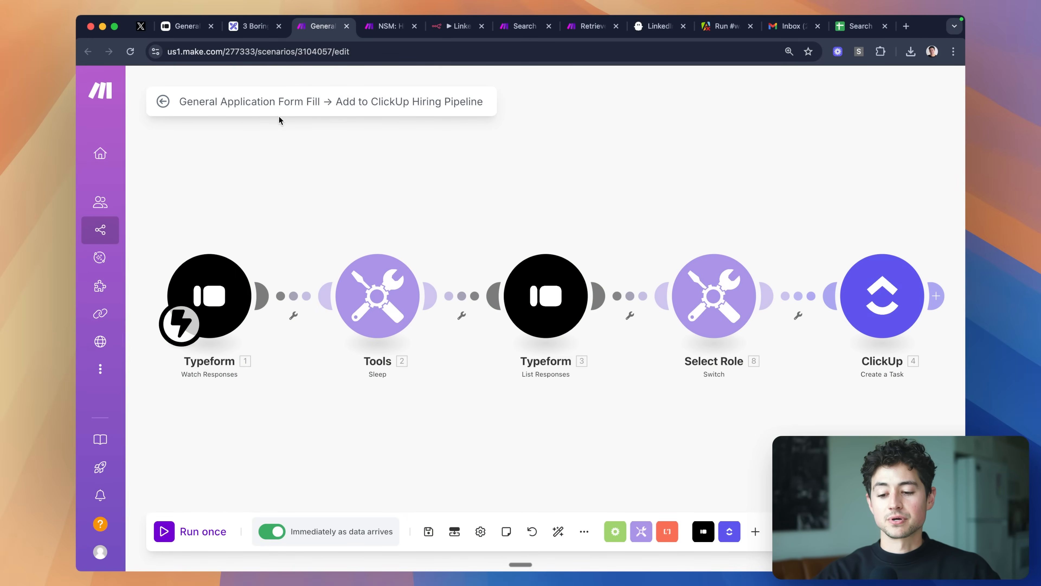
{"action": "left_click", "coordinate": [389, 26]}
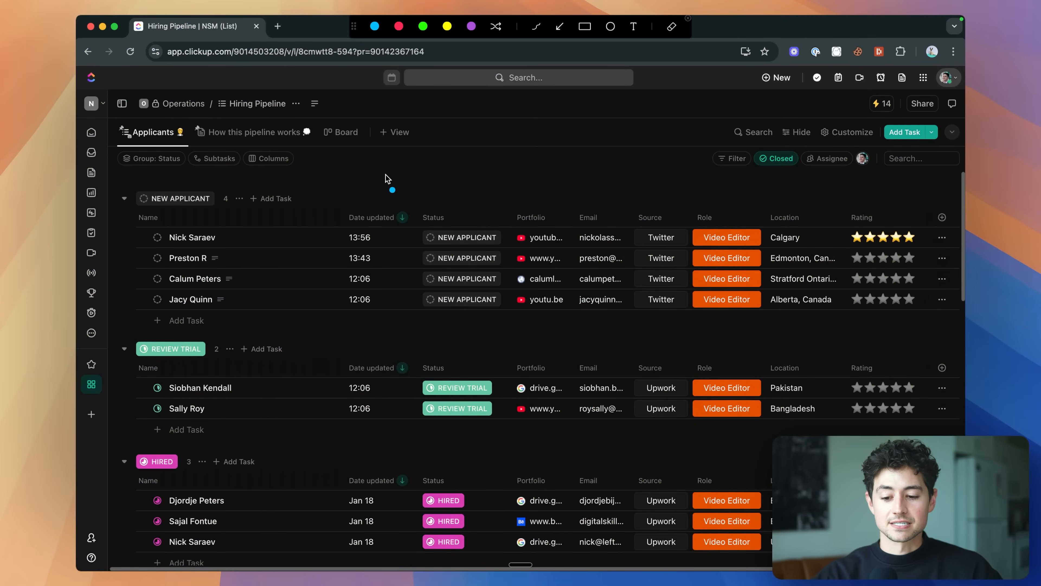
{"action": "mouse_move", "coordinate": [460, 175]}
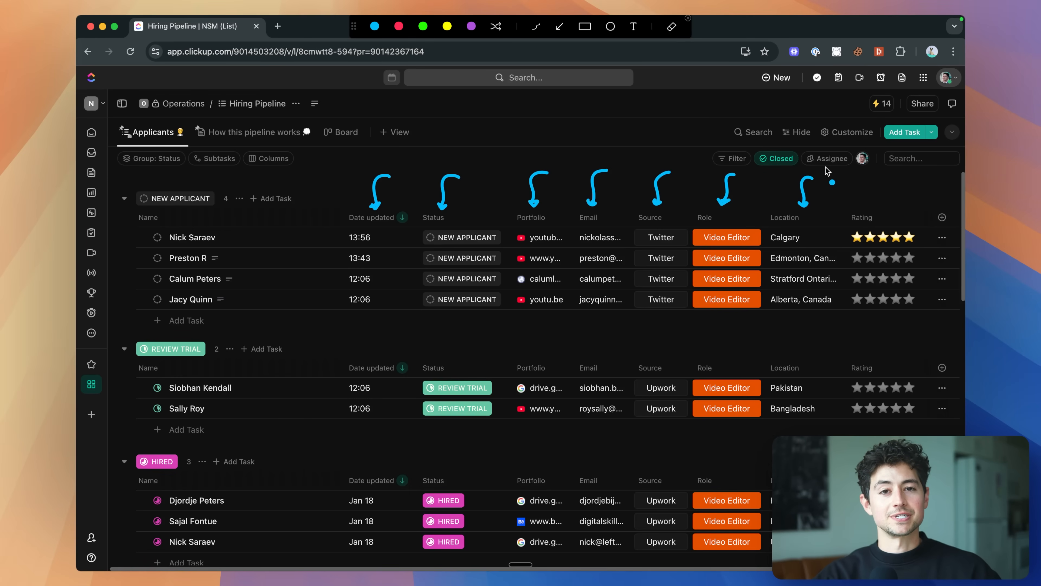
{"action": "mouse_move", "coordinate": [736, 249]}
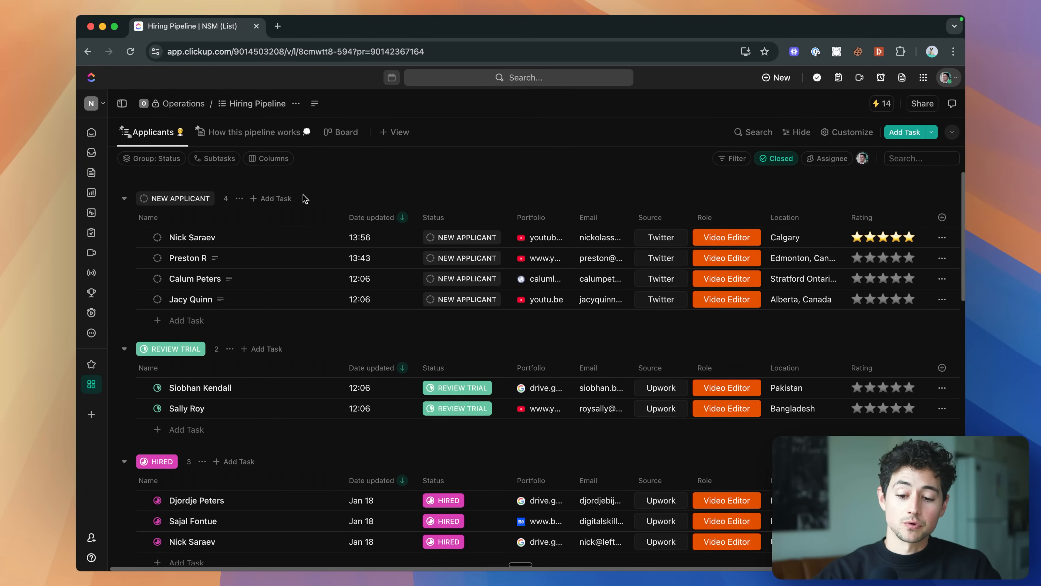
Step: Review the first applicant's status options without changing any, then bring up the NSM Hiring 2 scenario
{"action": "left_click", "coordinate": [462, 238]}
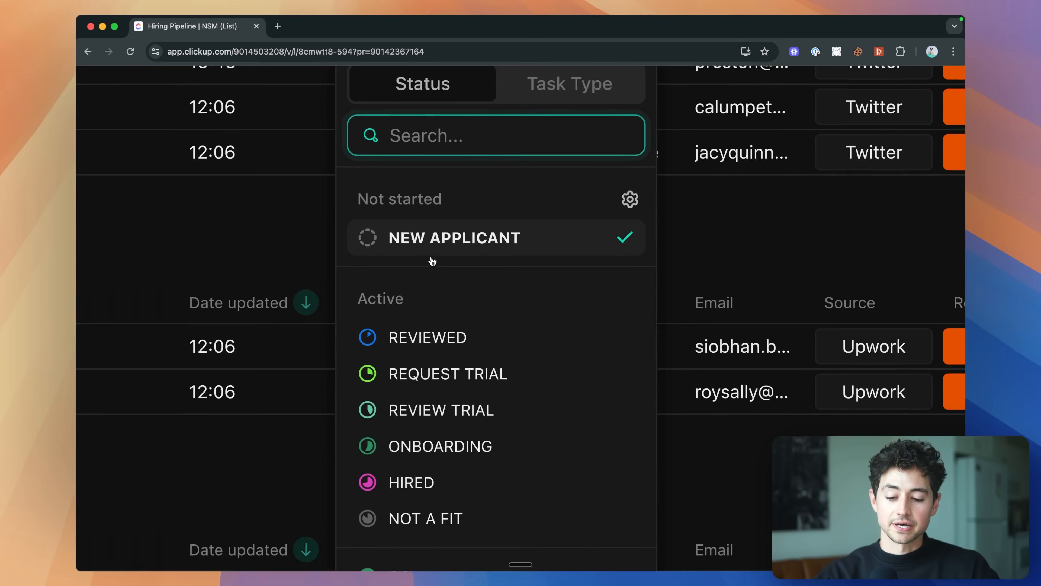
{"action": "scroll", "scroll_direction": "down", "scroll_amount": 3}
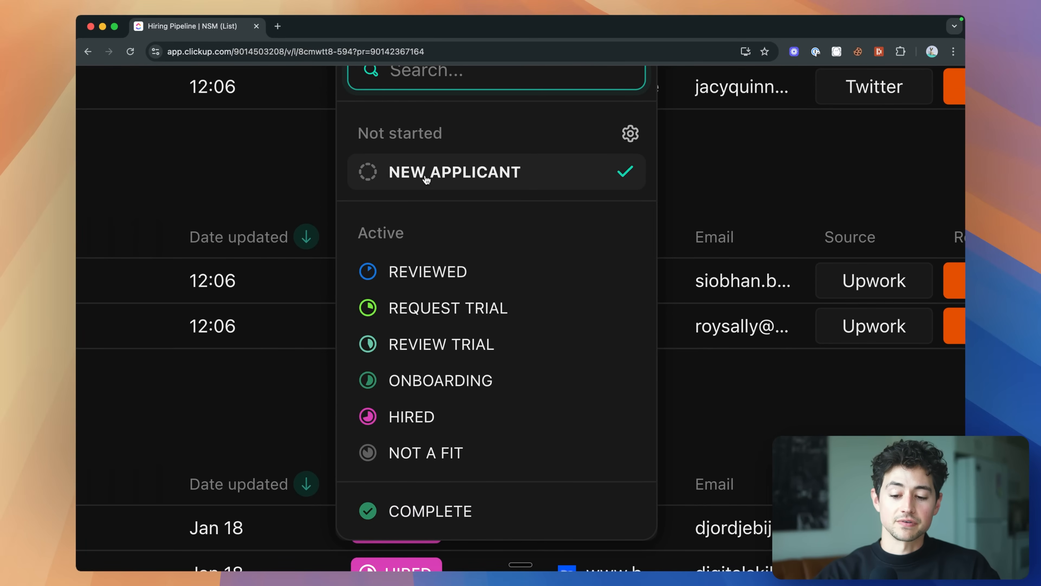
{"action": "mouse_move", "coordinate": [518, 215]}
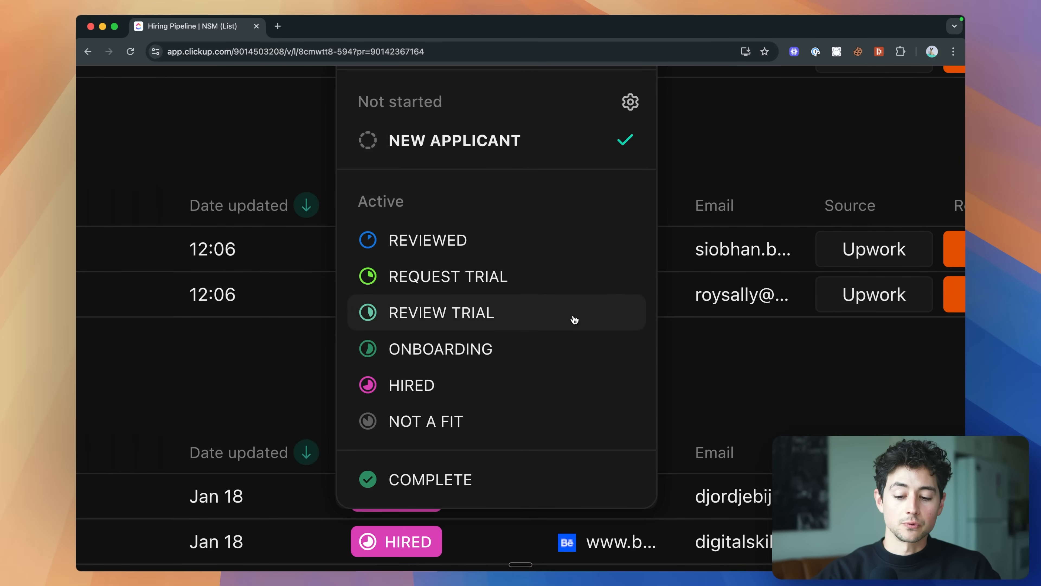
{"action": "mouse_move", "coordinate": [554, 390]}
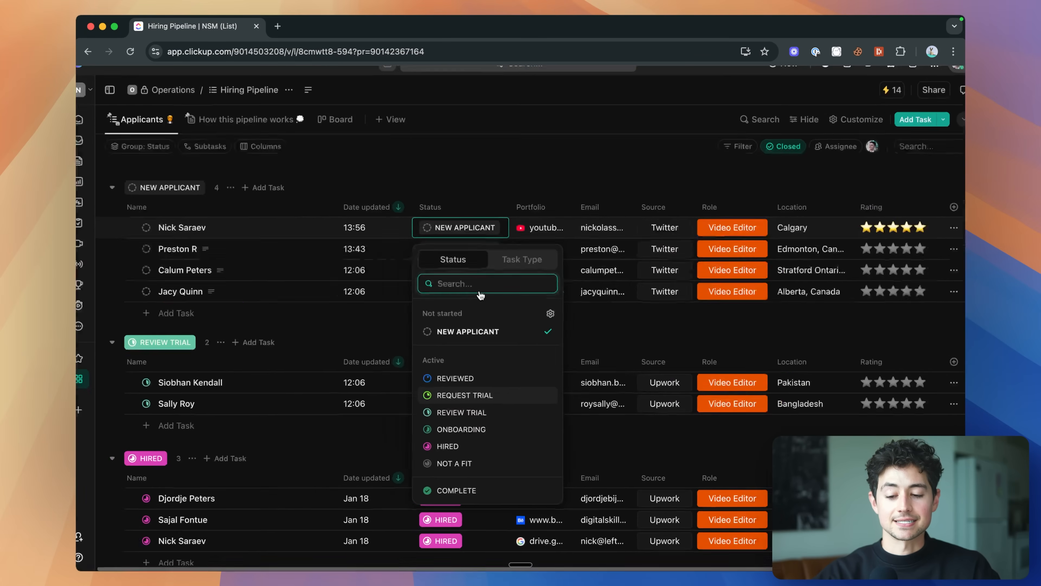
{"action": "left_click", "coordinate": [389, 26]}
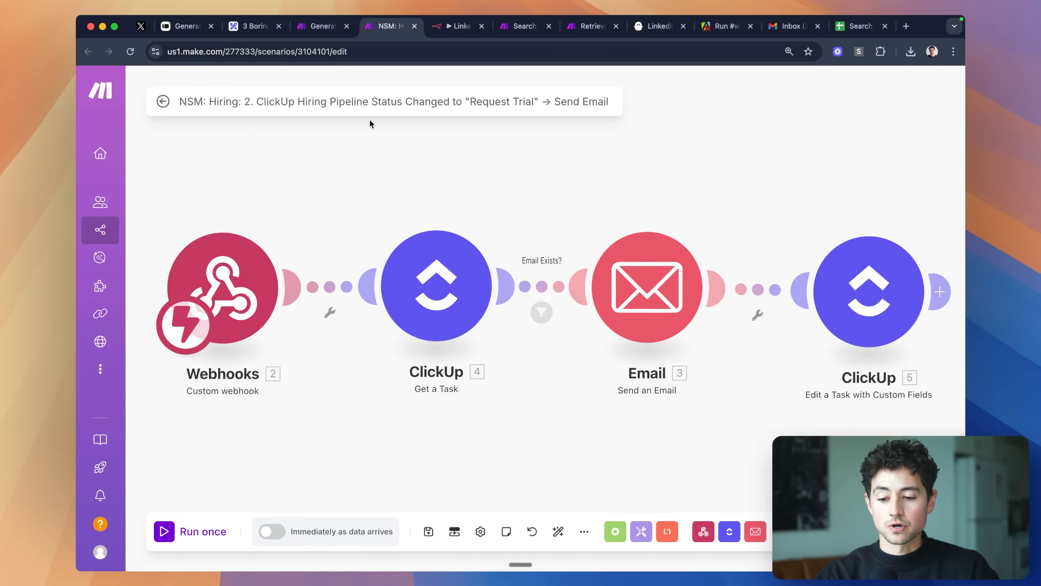
Step: Start the job application, choose the Strategist role and confirm the prefilled contact details
{"action": "left_click", "coordinate": [185, 26]}
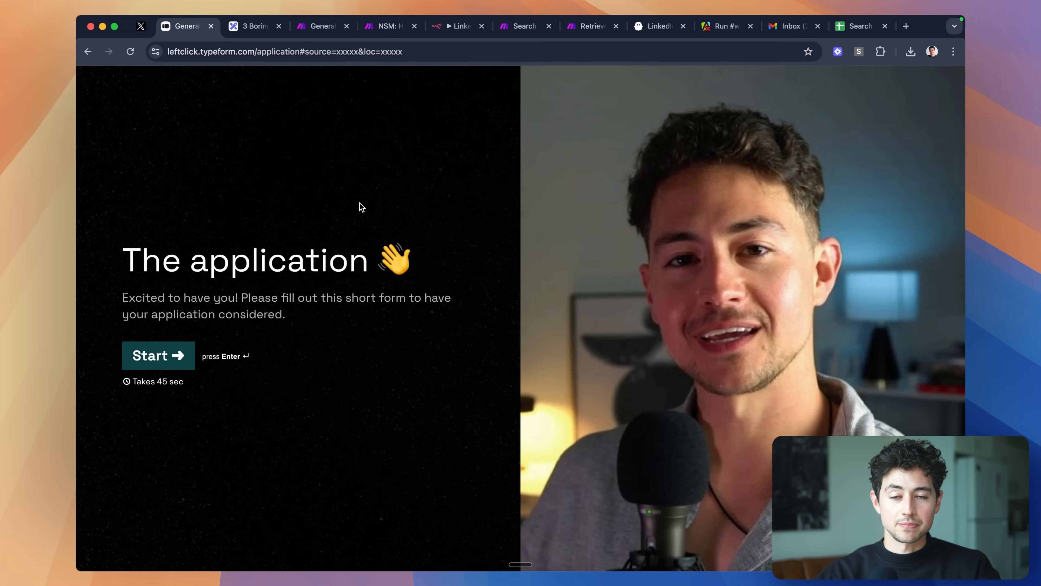
{"action": "mouse_move", "coordinate": [156, 360]}
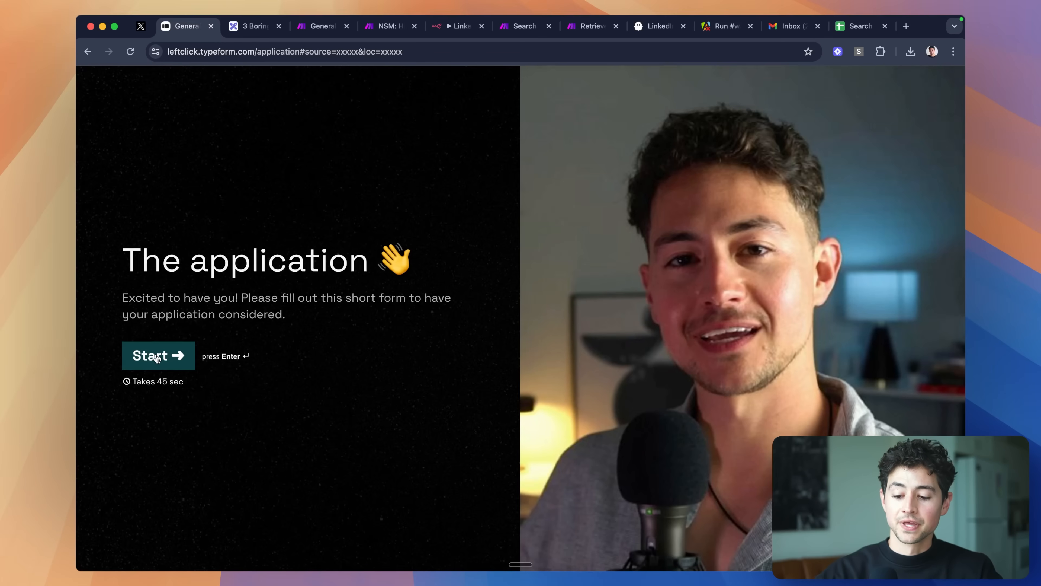
{"action": "left_click", "coordinate": [158, 355]}
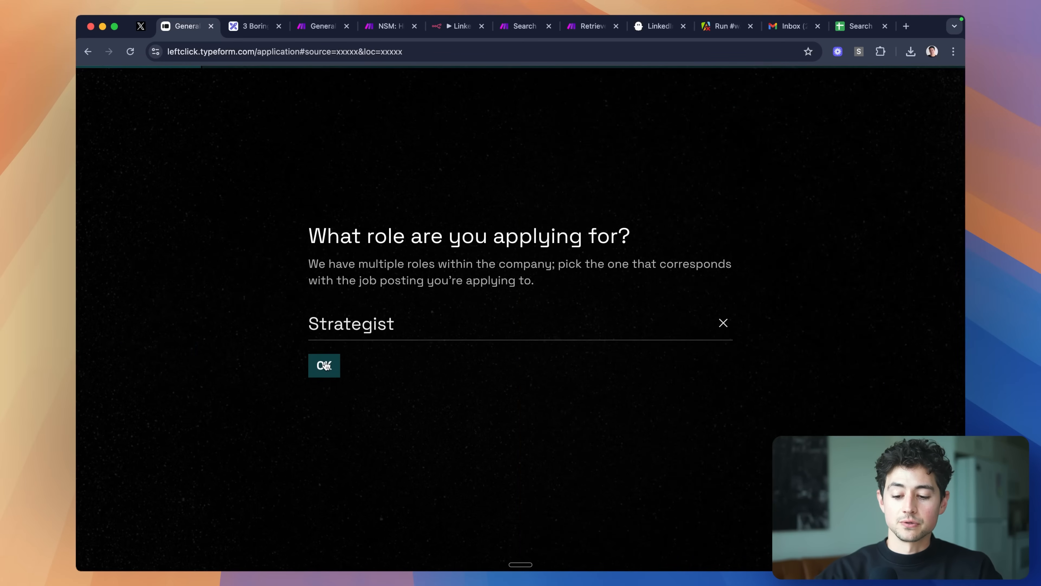
{"action": "left_click", "coordinate": [323, 365]}
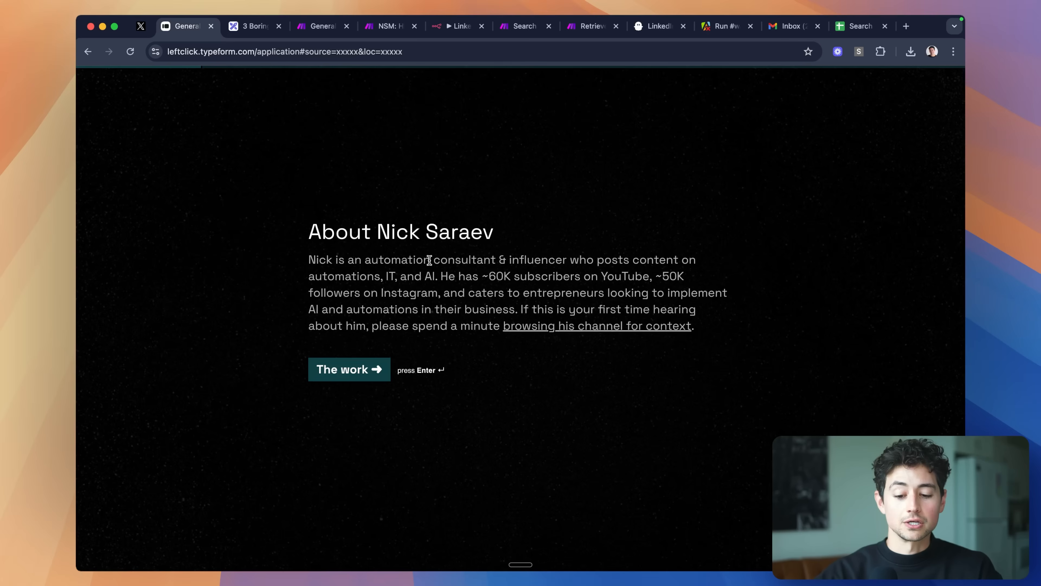
{"action": "left_click", "coordinate": [349, 369]}
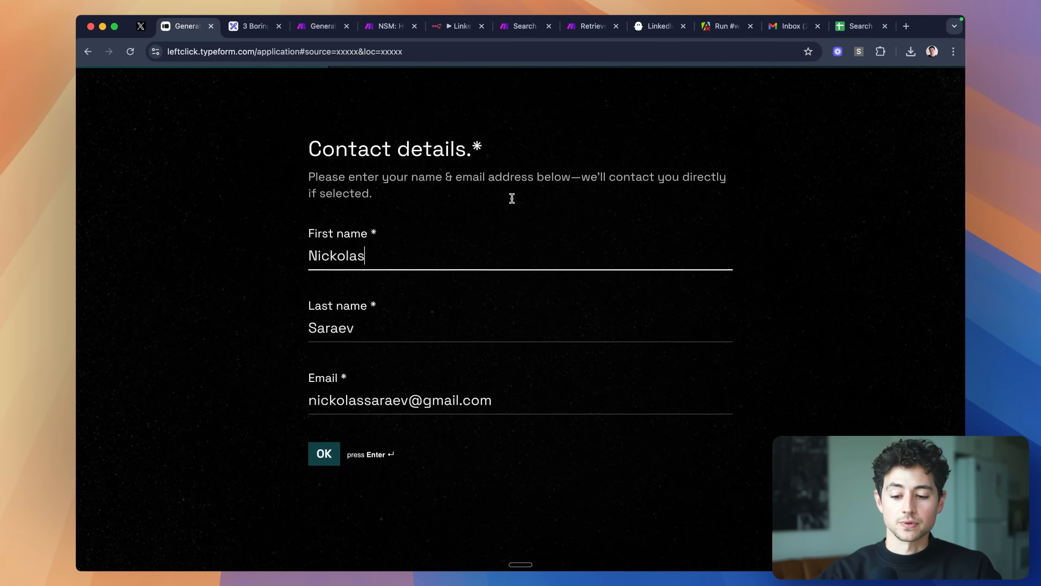
{"action": "left_click", "coordinate": [323, 454]}
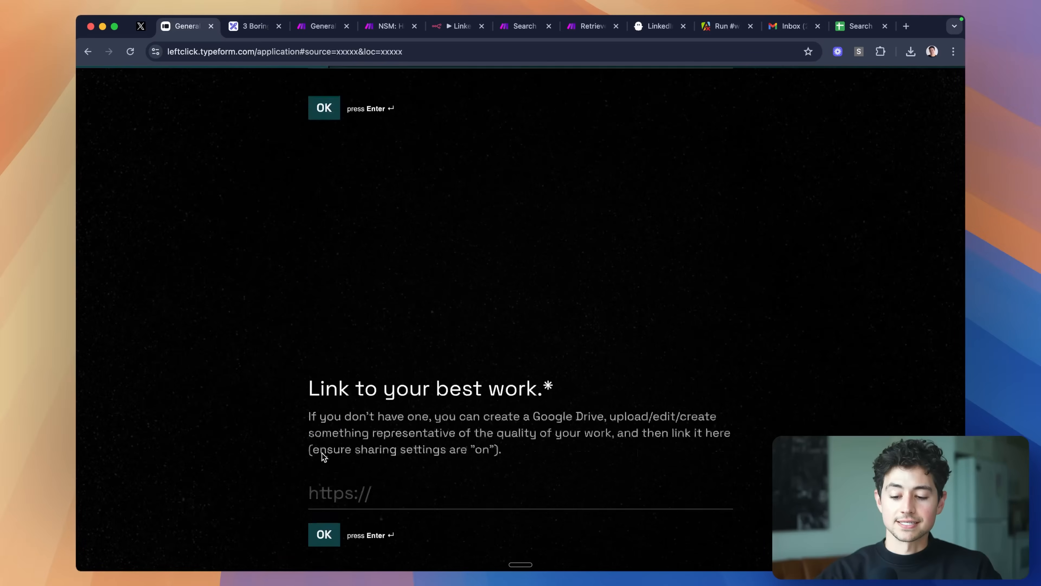
Step: Add a Google Drive best-work link, placeholder experience text and 'Improvement', then submit the application
{"action": "type", "text": "httpsL/"}
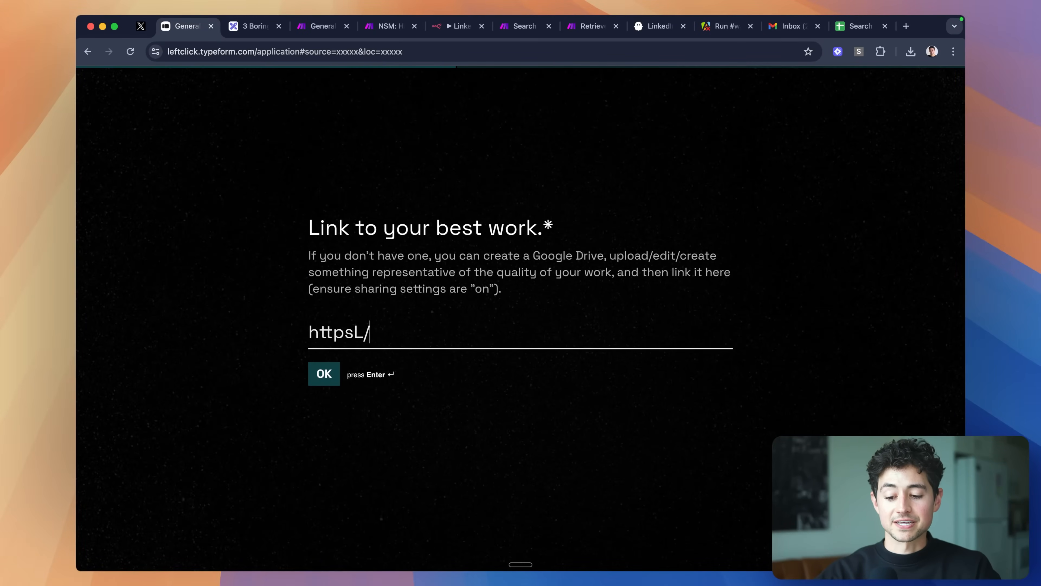
{"action": "type", "text": "https://drive.goo"}
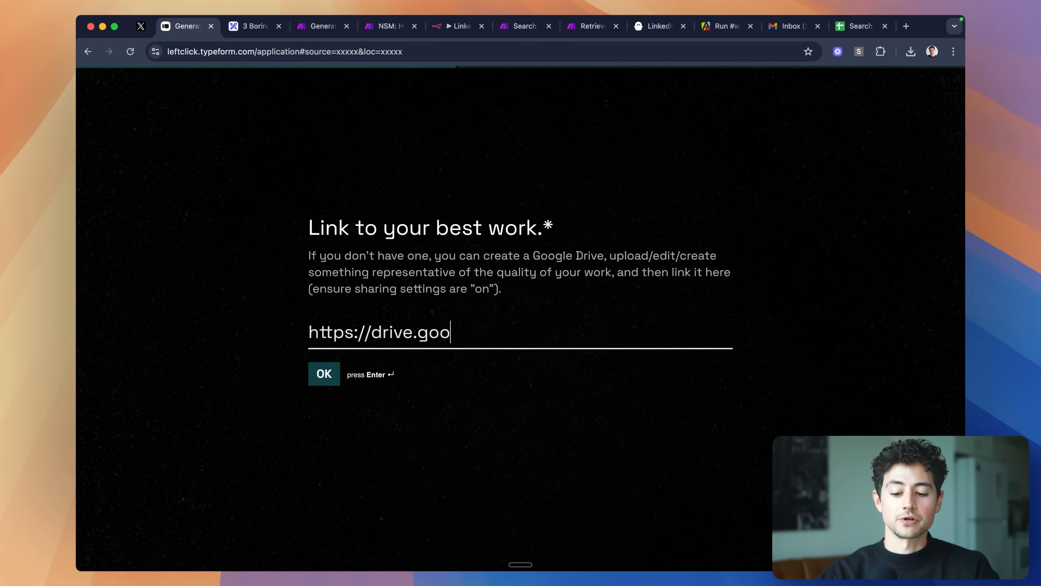
{"action": "left_click", "coordinate": [323, 374]}
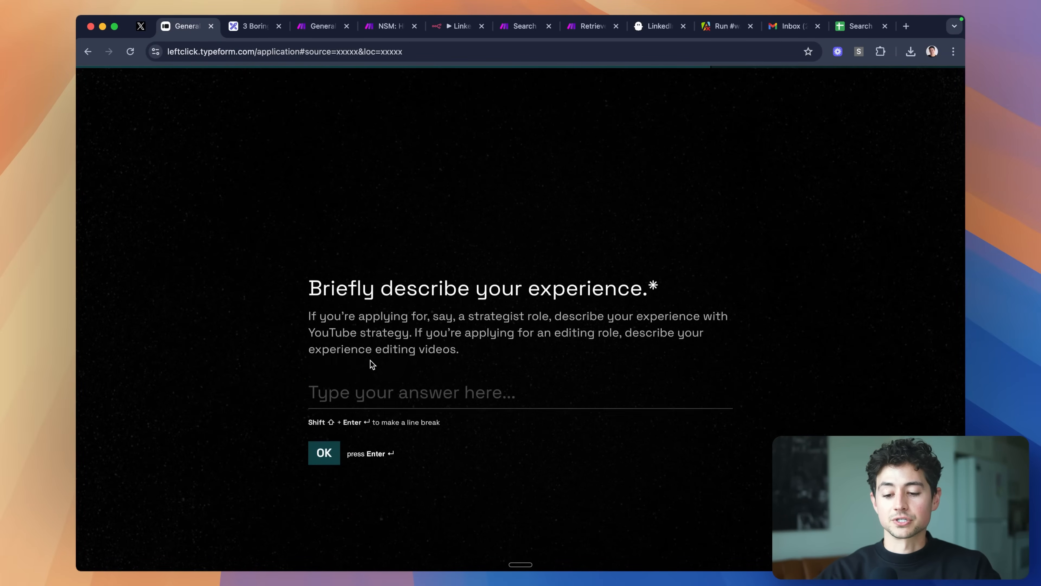
{"action": "type", "text": "Ad"}
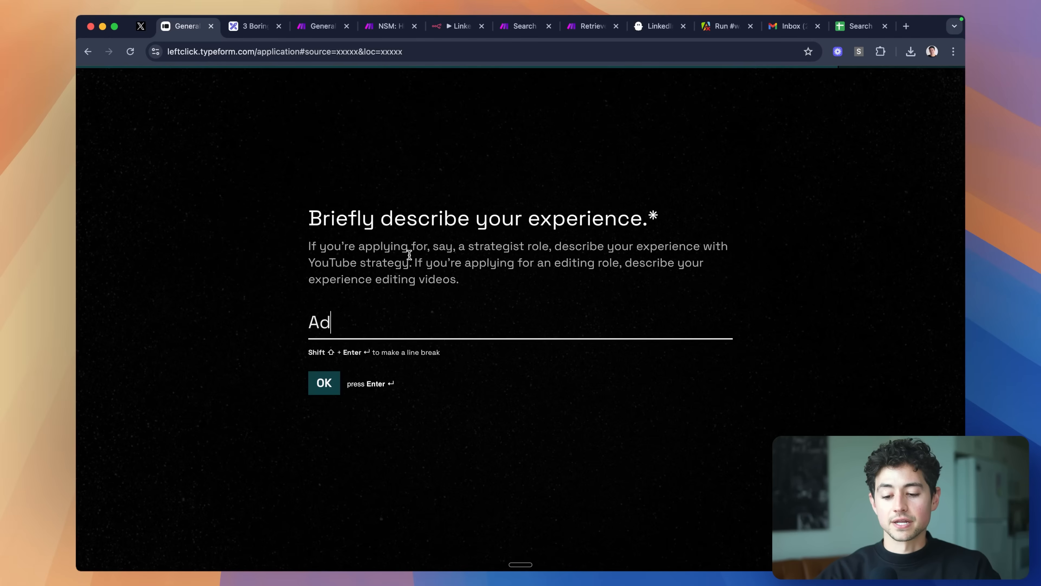
{"action": "type", "text": "fasdfasdfasdf"}
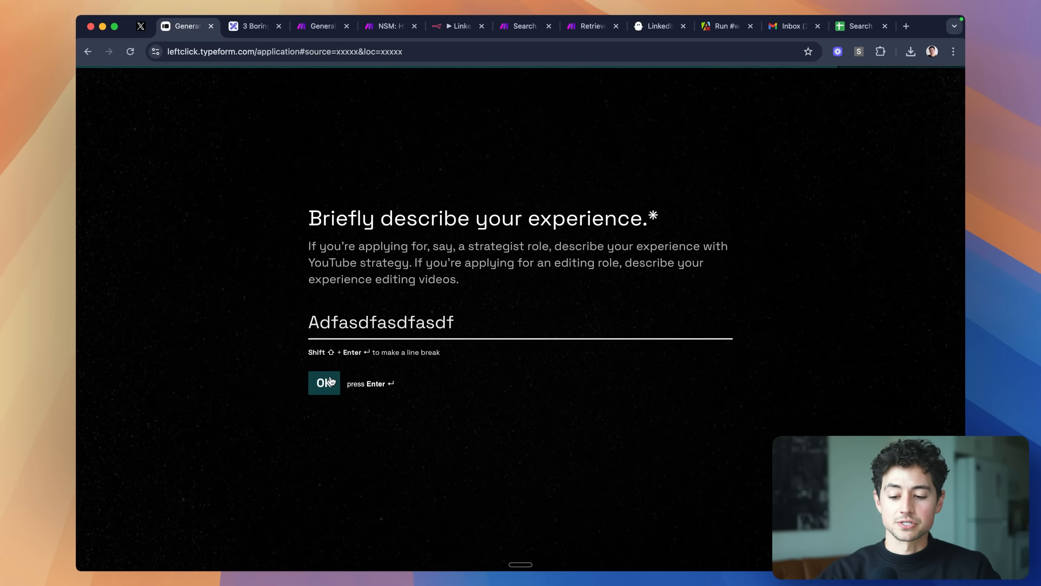
{"action": "left_click", "coordinate": [324, 383]}
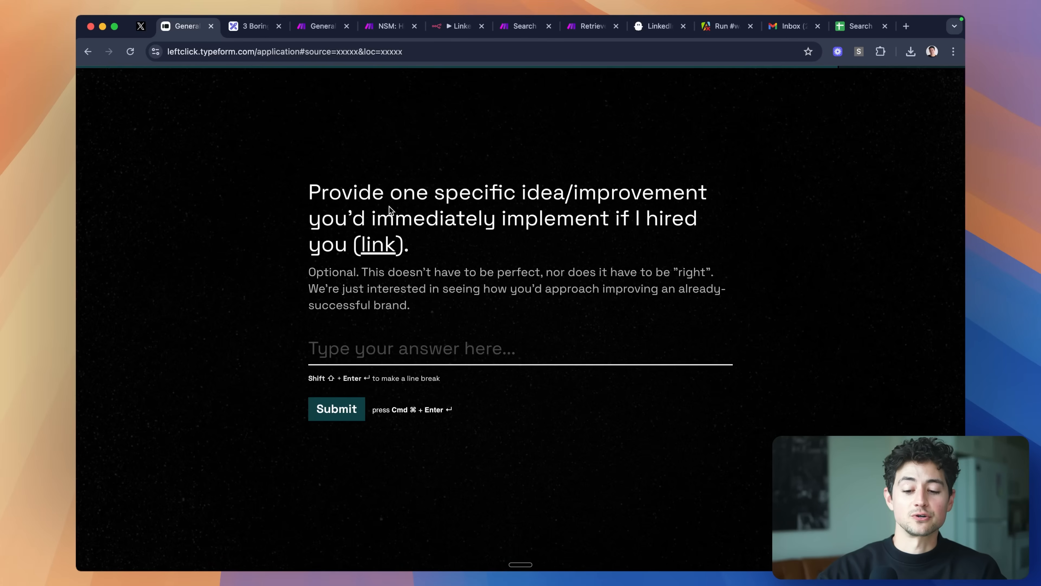
{"action": "type", "text": "Improvement"}
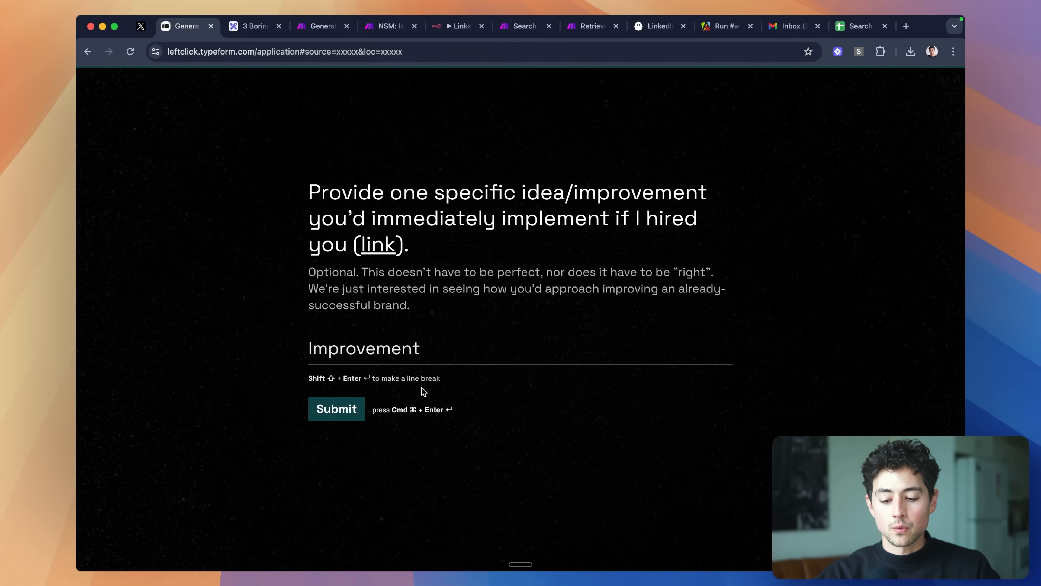
{"action": "left_click", "coordinate": [321, 26]}
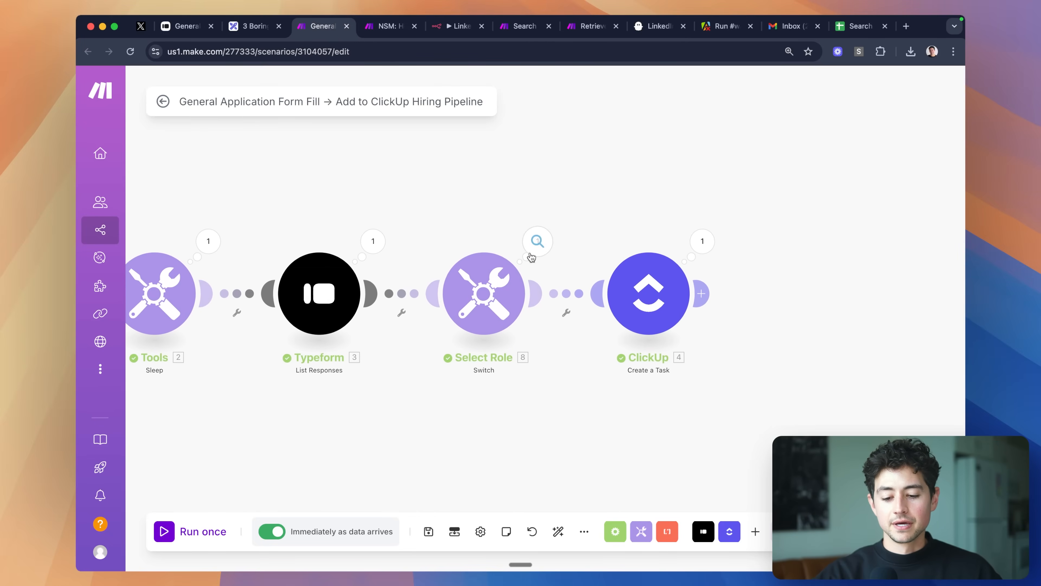
{"action": "left_click", "coordinate": [538, 241]}
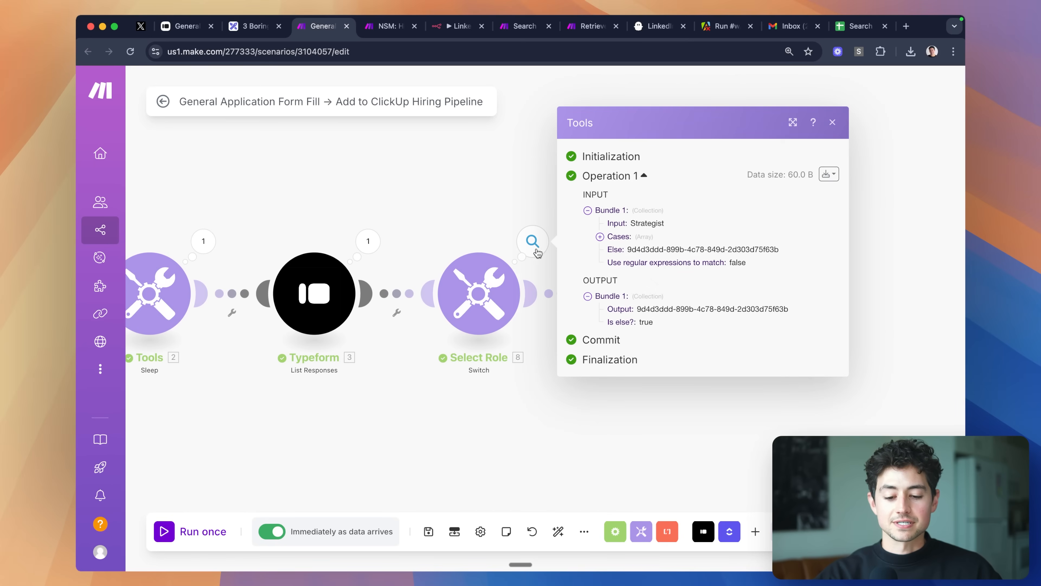
{"action": "left_click", "coordinate": [832, 123]}
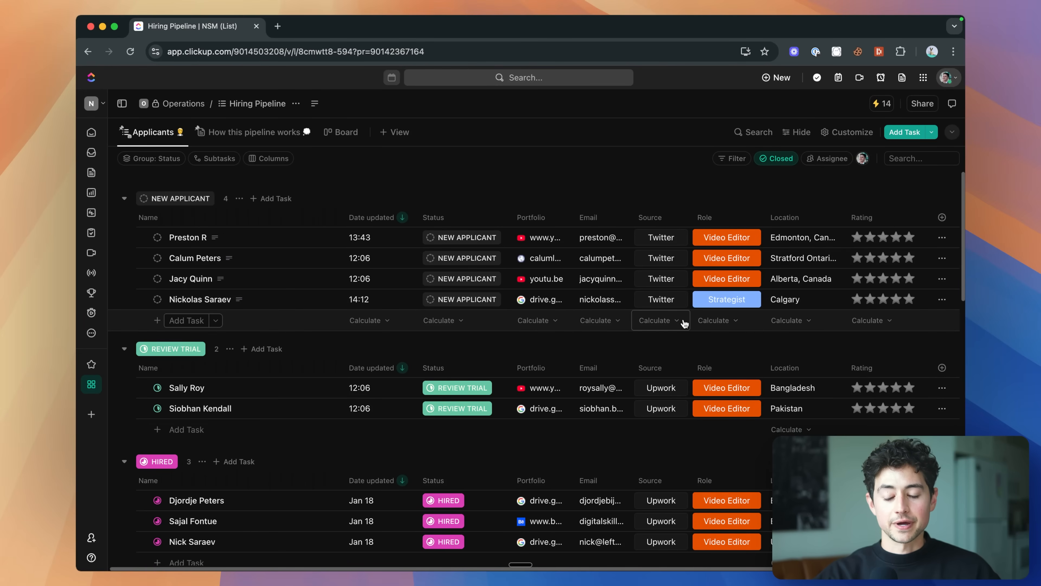
{"action": "left_click", "coordinate": [387, 28]}
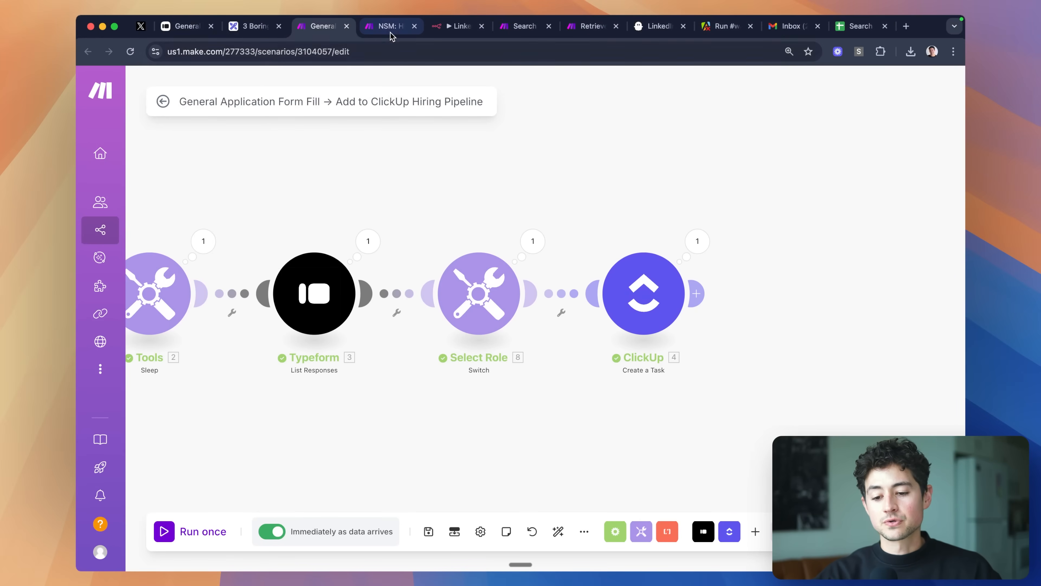
Step: Show the Request Trial email scenario with its single completed run across all four modules
{"action": "left_click", "coordinate": [389, 26]}
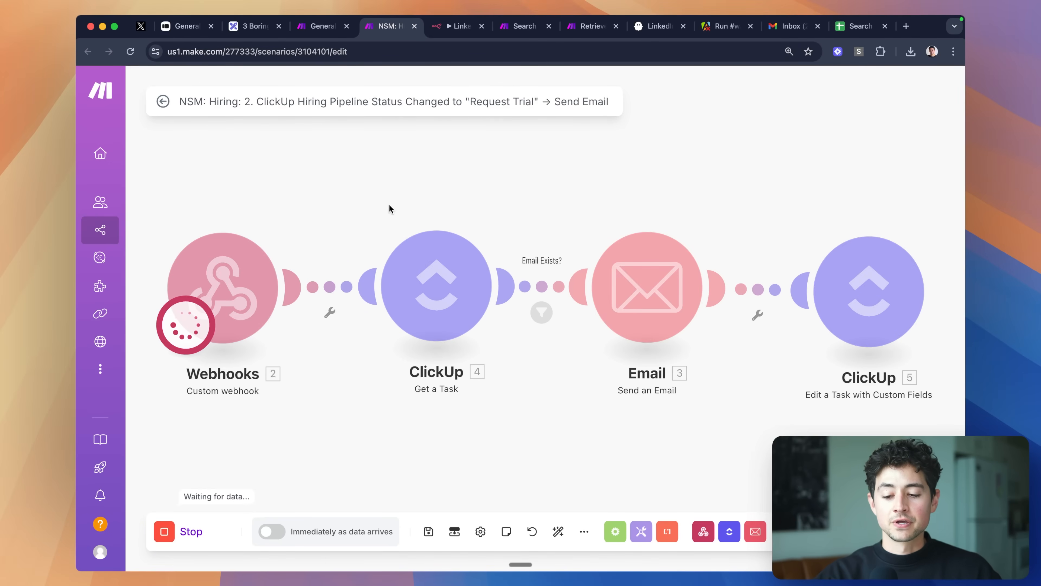
{"action": "mouse_move", "coordinate": [323, 163]}
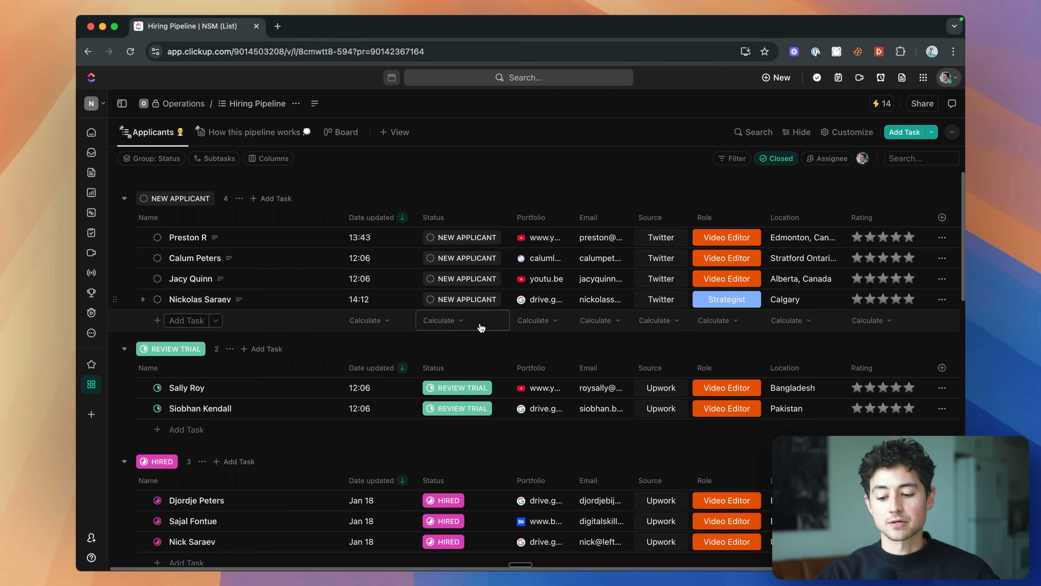
{"action": "left_click", "coordinate": [462, 300]}
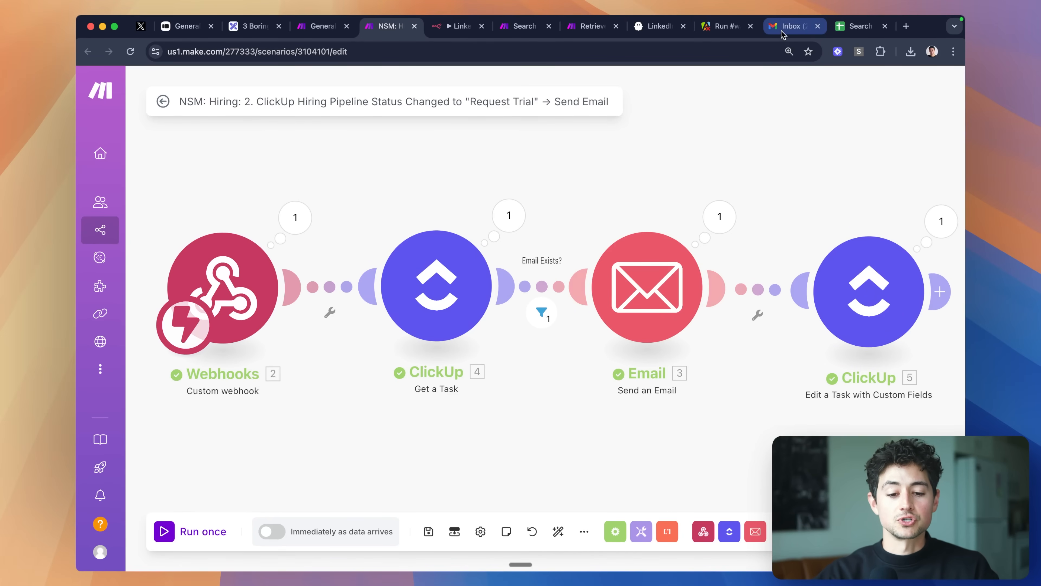
Step: Open the 'Game to do a paid trial?' email in Gmail and select its personalized Typeform trial link
{"action": "left_click", "coordinate": [790, 26]}
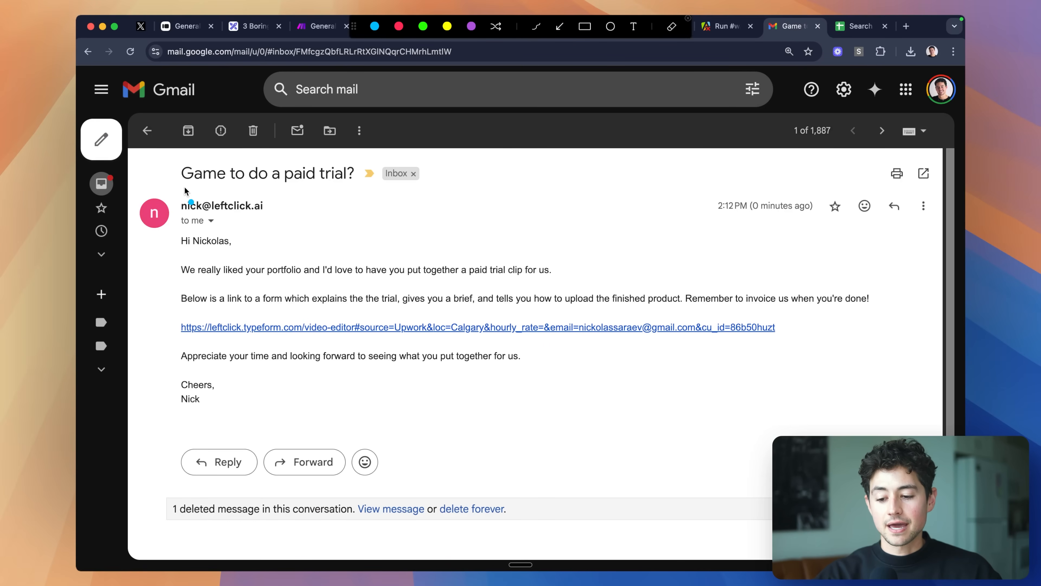
{"action": "left_click_drag", "start_coordinate": [181, 185], "coordinate": [354, 185]}
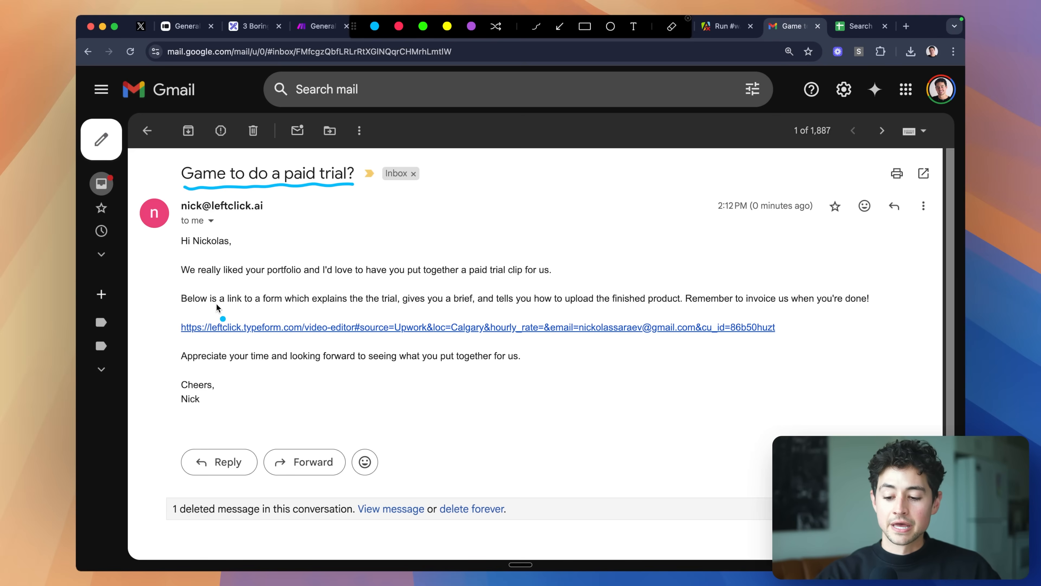
{"action": "mouse_move", "coordinate": [463, 309]}
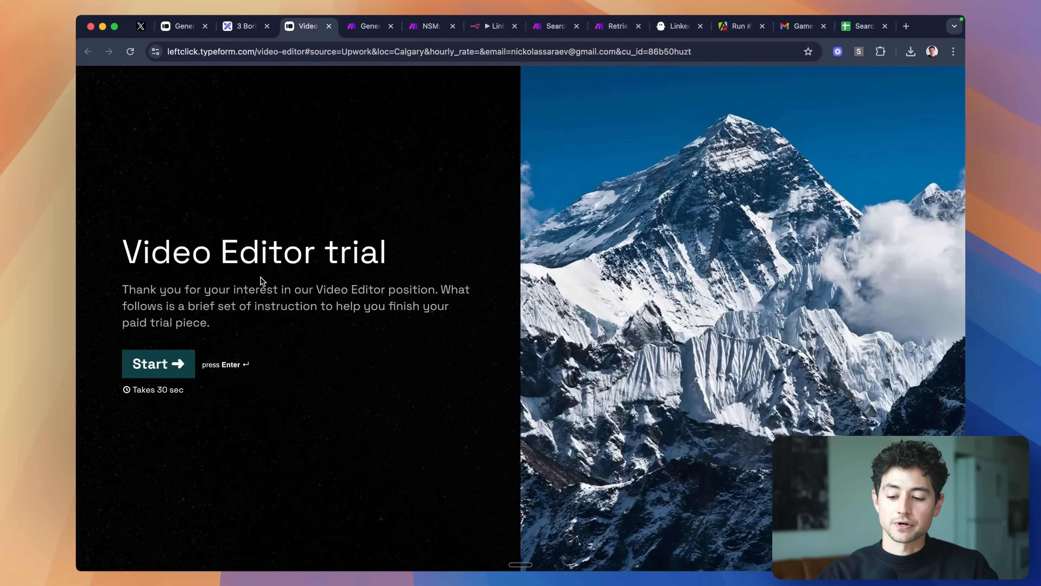
{"action": "mouse_move", "coordinate": [224, 284]}
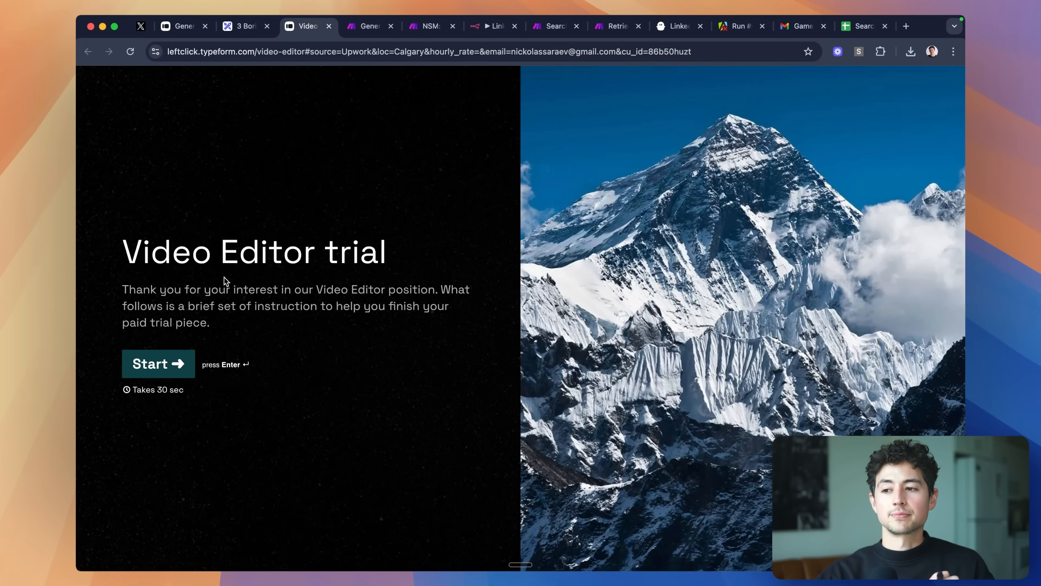
Step: Step through the Video Editor trial form from Start through The Work to the trial brief
{"action": "left_click", "coordinate": [158, 363]}
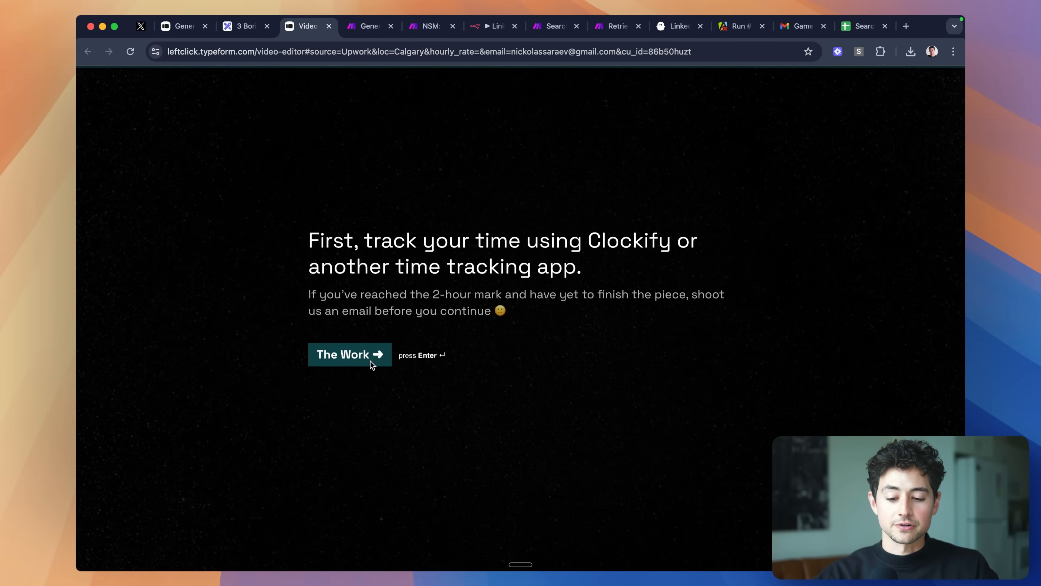
{"action": "left_click", "coordinate": [349, 354]}
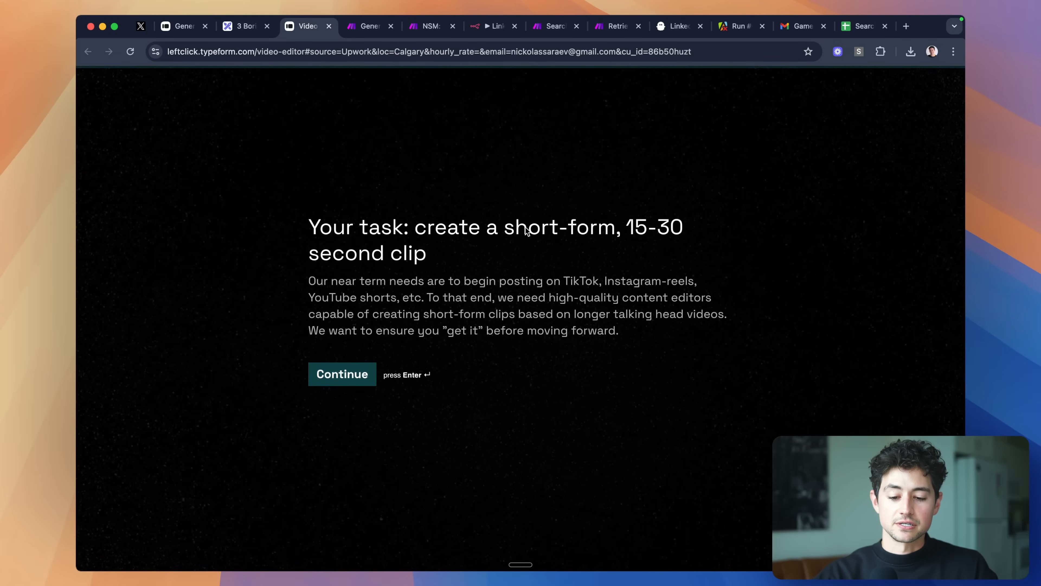
{"action": "left_click", "coordinate": [342, 374]}
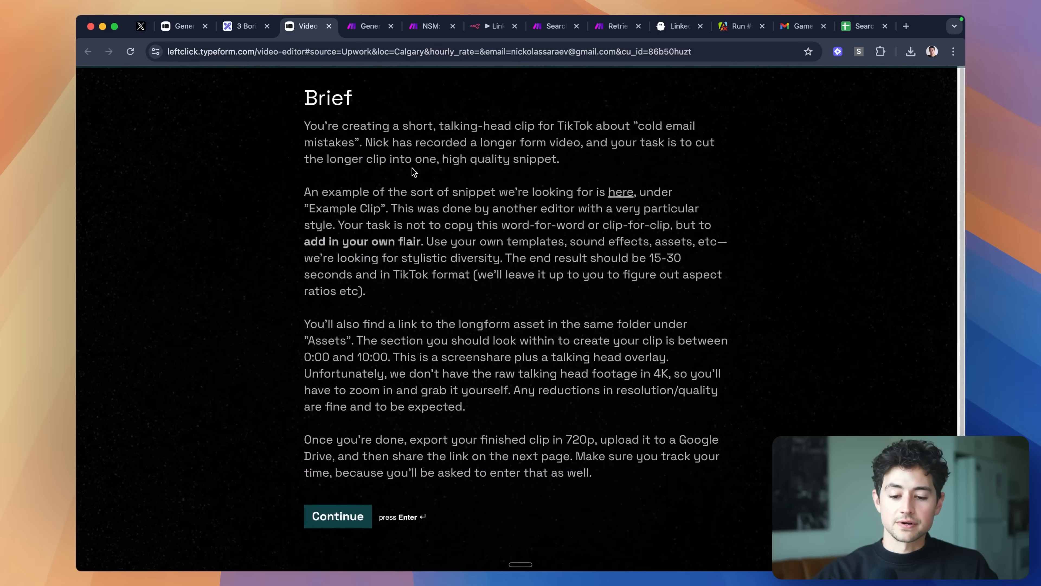
{"action": "left_click", "coordinate": [337, 515]}
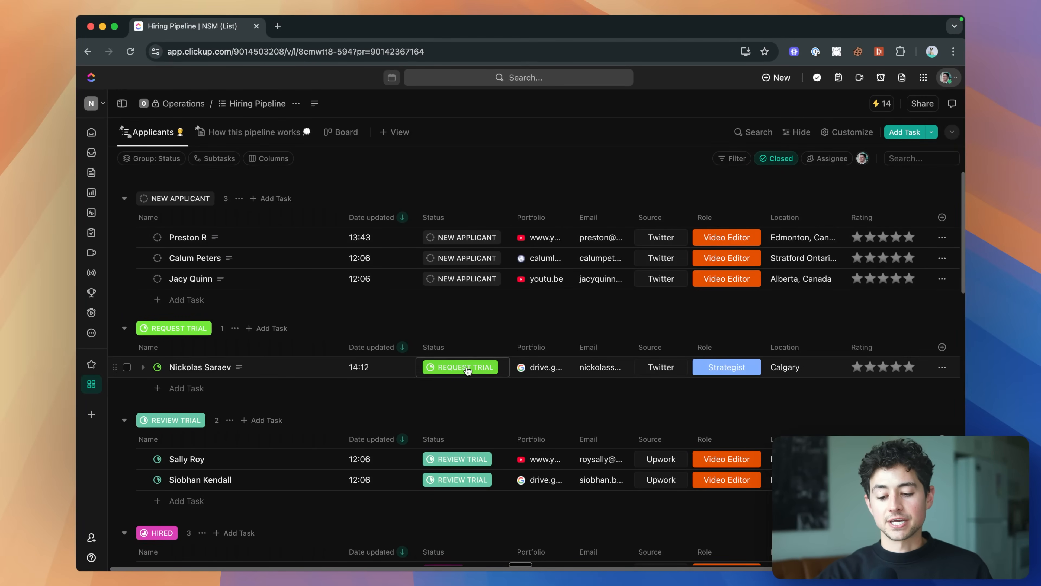
Step: Check the applicant under Request Trial in ClickUp, then switch to the n8n LinkedIn outreach workflow
{"action": "left_click", "coordinate": [466, 367]}
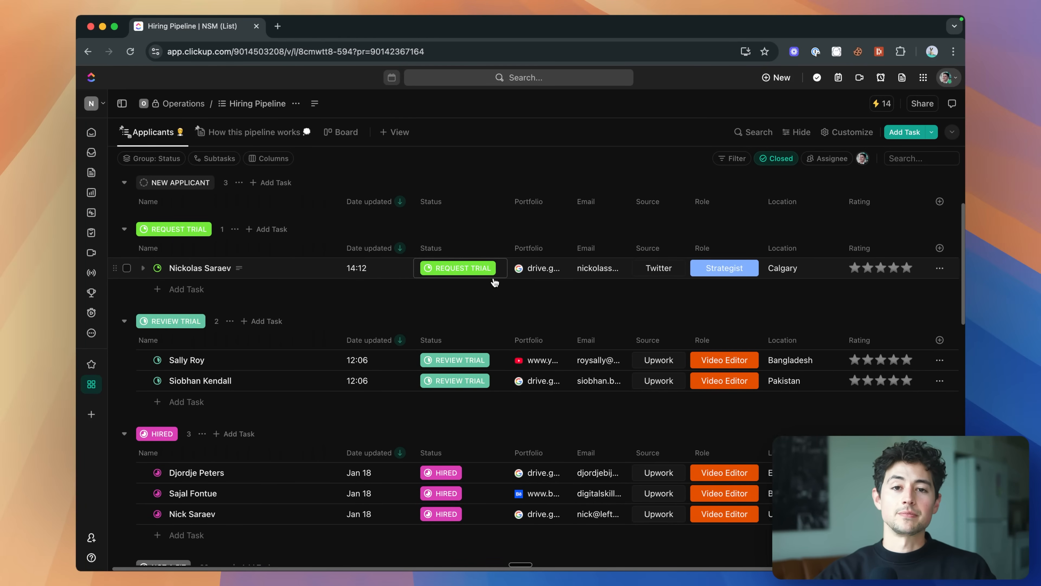
{"action": "left_click", "coordinate": [465, 26]}
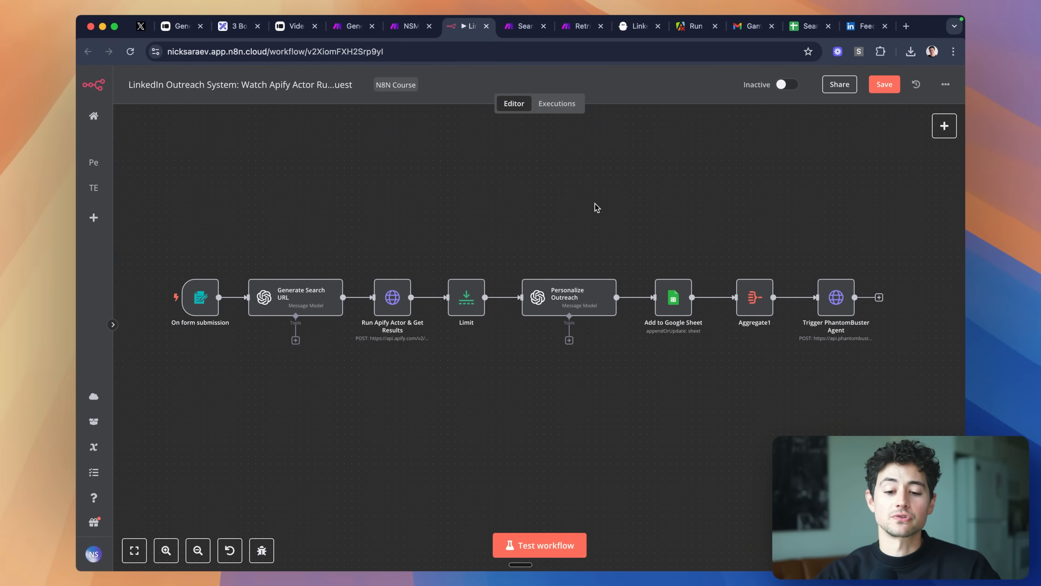
Step: Run Test workflow with the audience 'Digital marketing agencies in United States with 1-10 employees' and submit it
{"action": "left_click", "coordinate": [635, 26]}
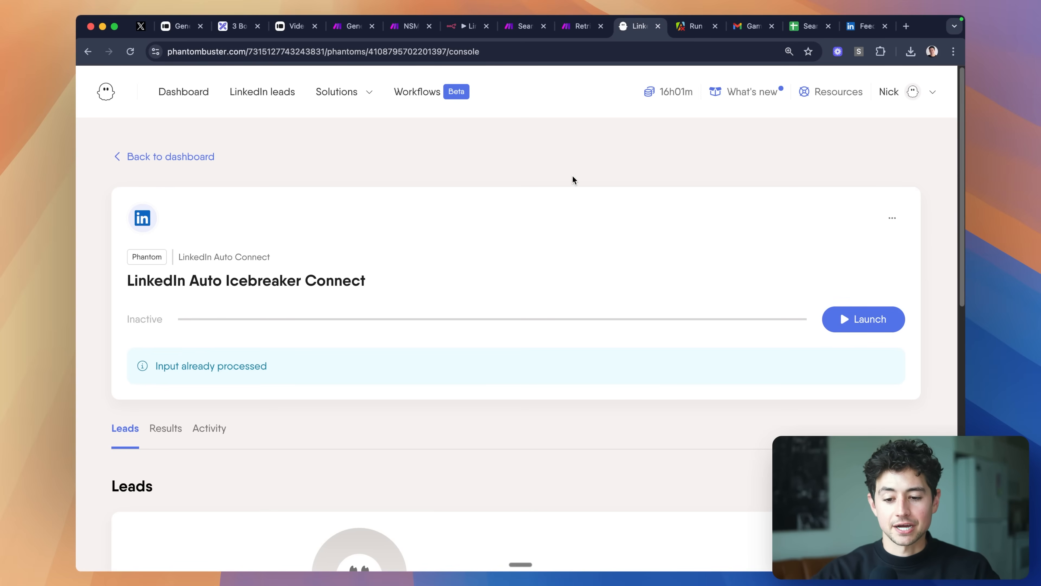
{"action": "left_click", "coordinate": [465, 27]}
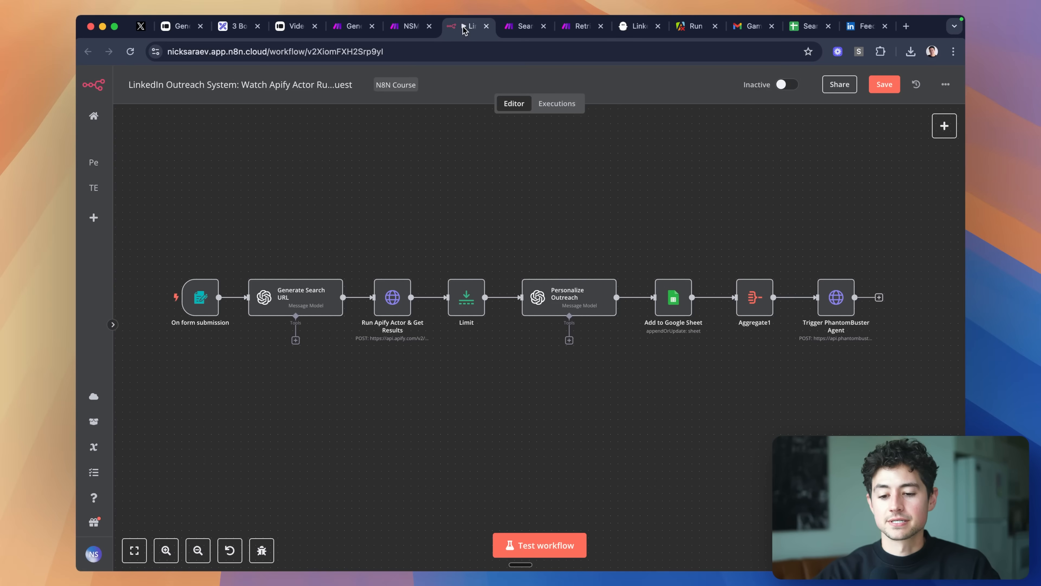
{"action": "left_click", "coordinate": [539, 545]}
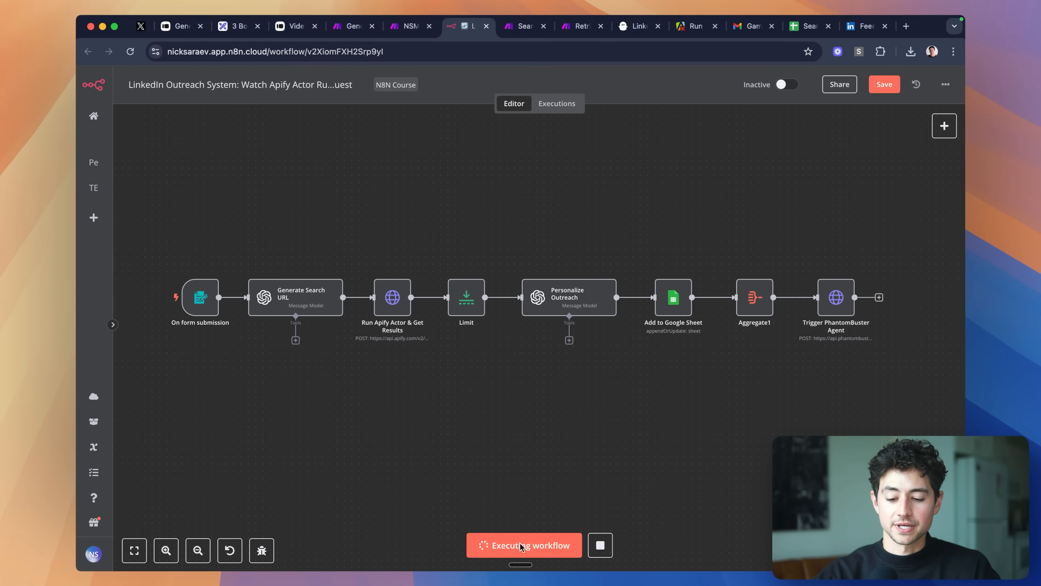
{"action": "left_click", "coordinate": [524, 545]}
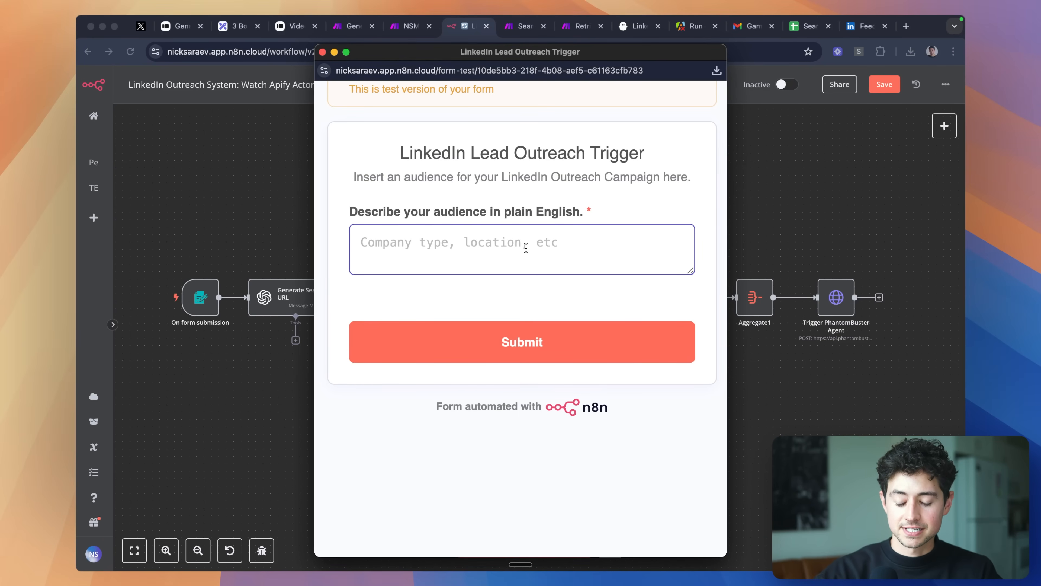
{"action": "type", "text": "Digital marketing agencies in United States"}
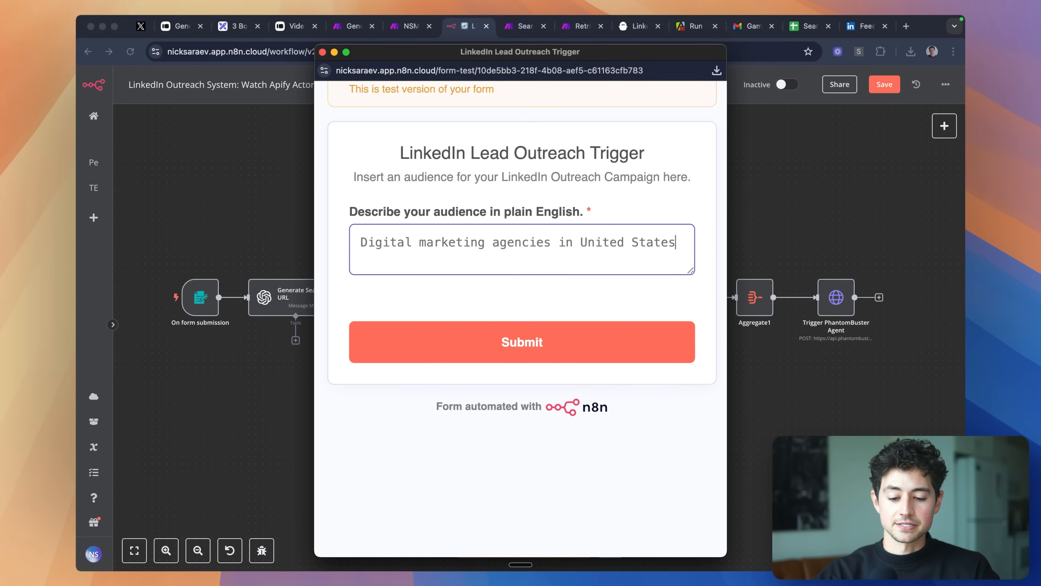
{"action": "type", "text": "with 1-10 employees"}
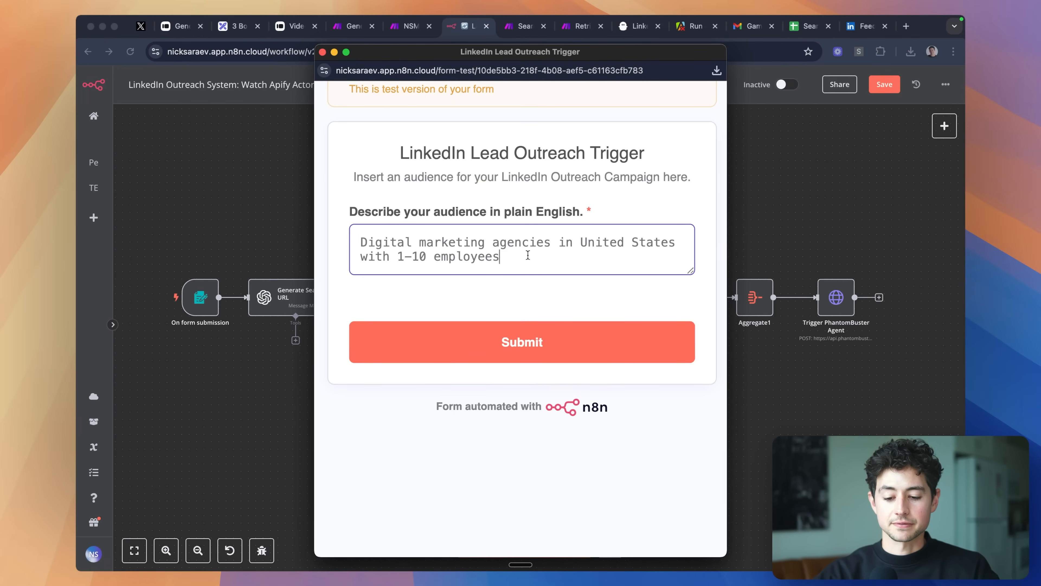
{"action": "left_click", "coordinate": [521, 342]}
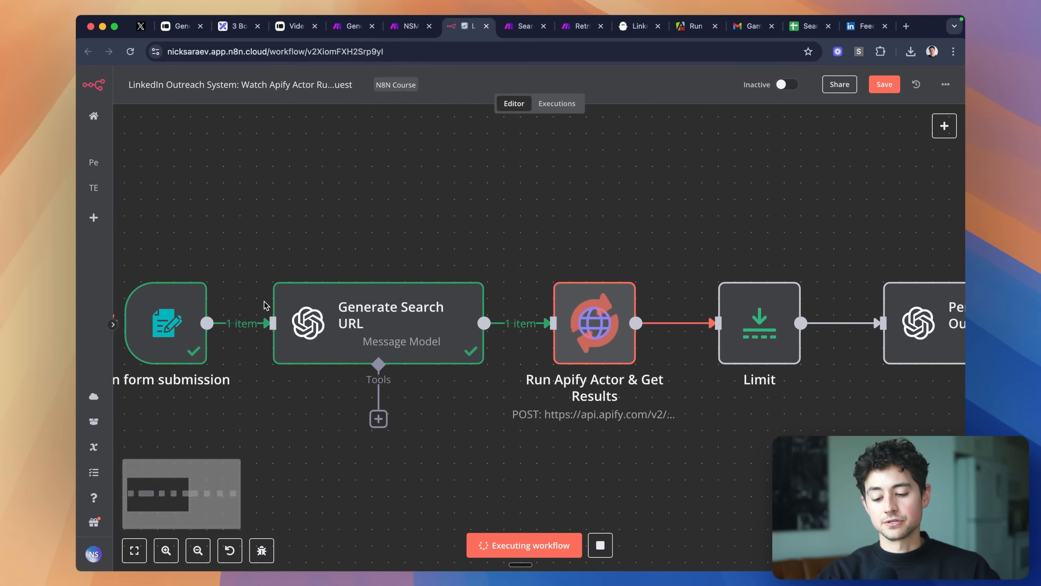
Step: Inspect the generated Apollo search URL and its agency keyword, then bring up the Run Apify Actor step
{"action": "double_click", "coordinate": [389, 323]}
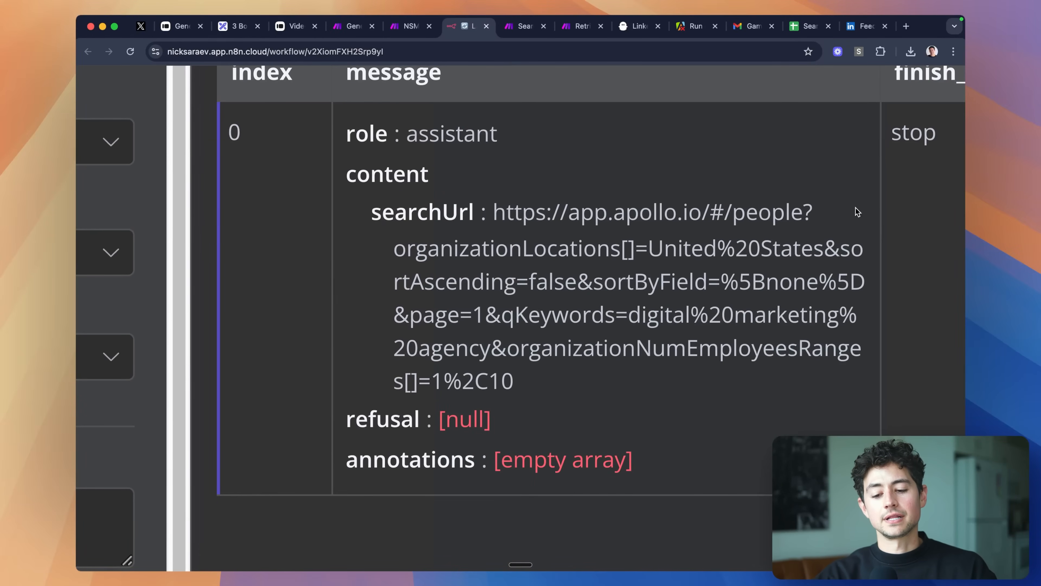
{"action": "left_click_drag", "start_coordinate": [494, 211], "coordinate": [513, 381]}
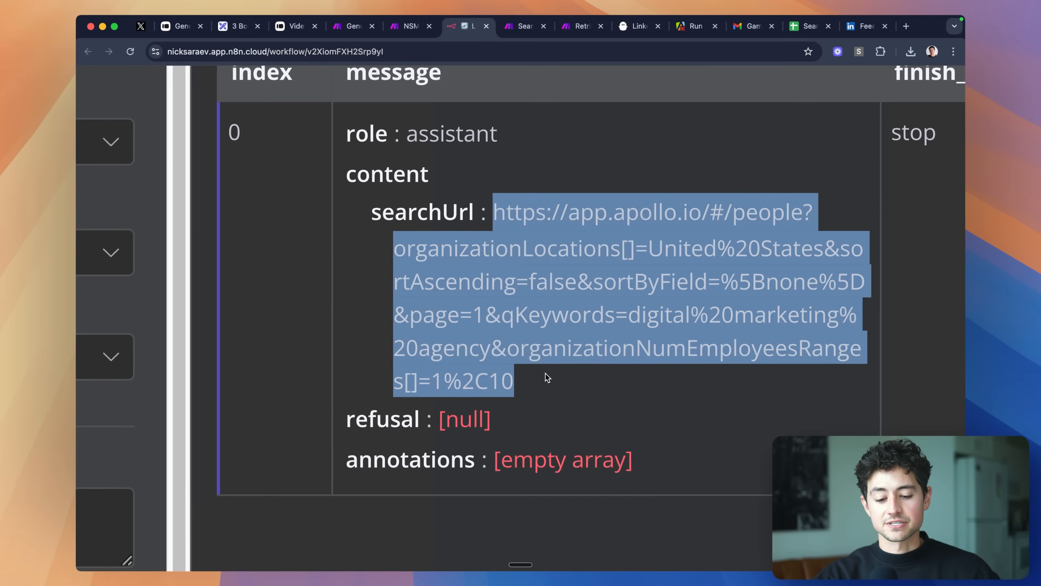
{"action": "left_click", "coordinate": [794, 319]}
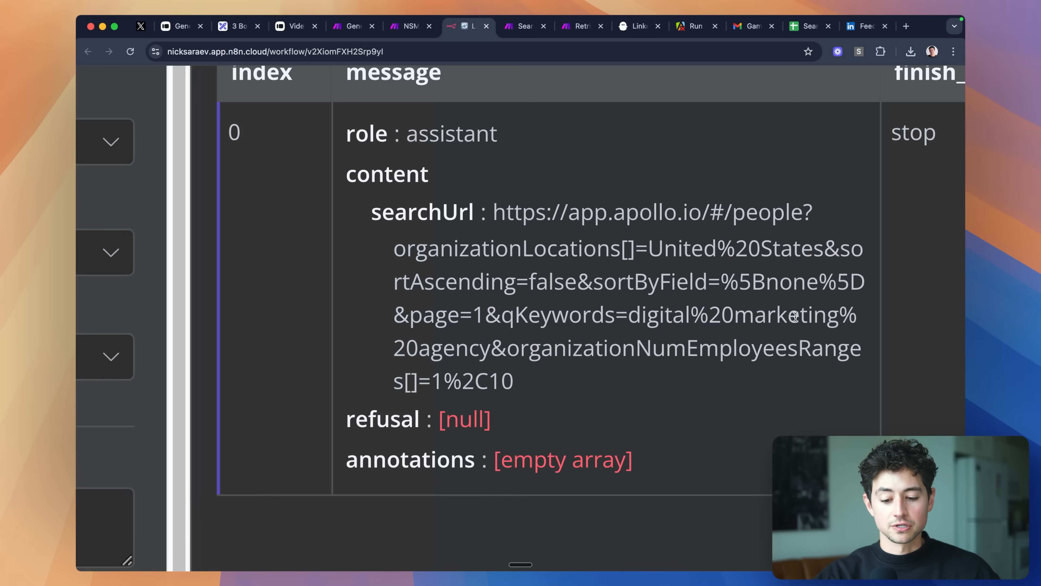
{"action": "double_click", "coordinate": [441, 349]}
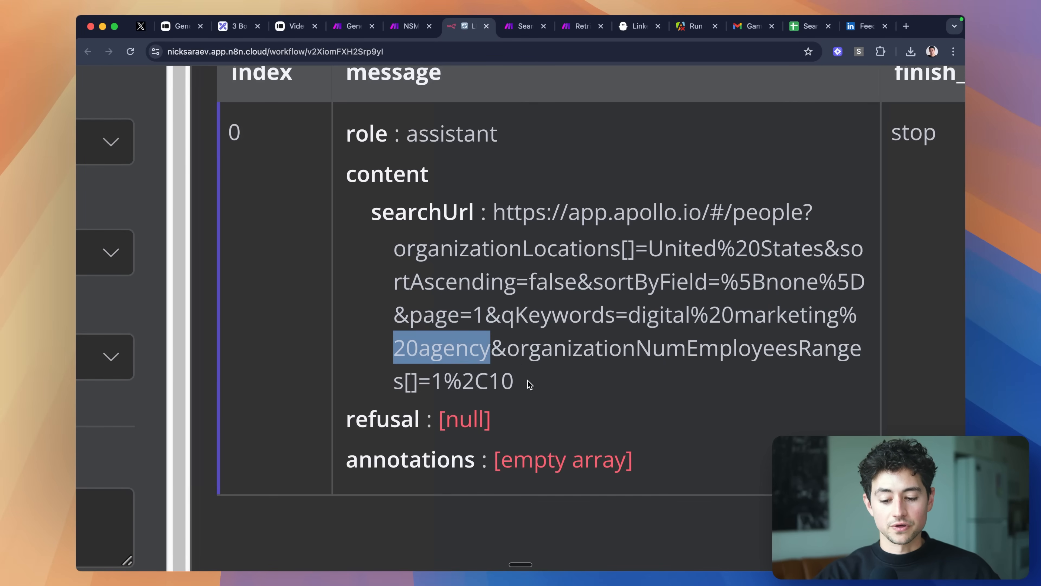
{"action": "double_click", "coordinate": [691, 251]}
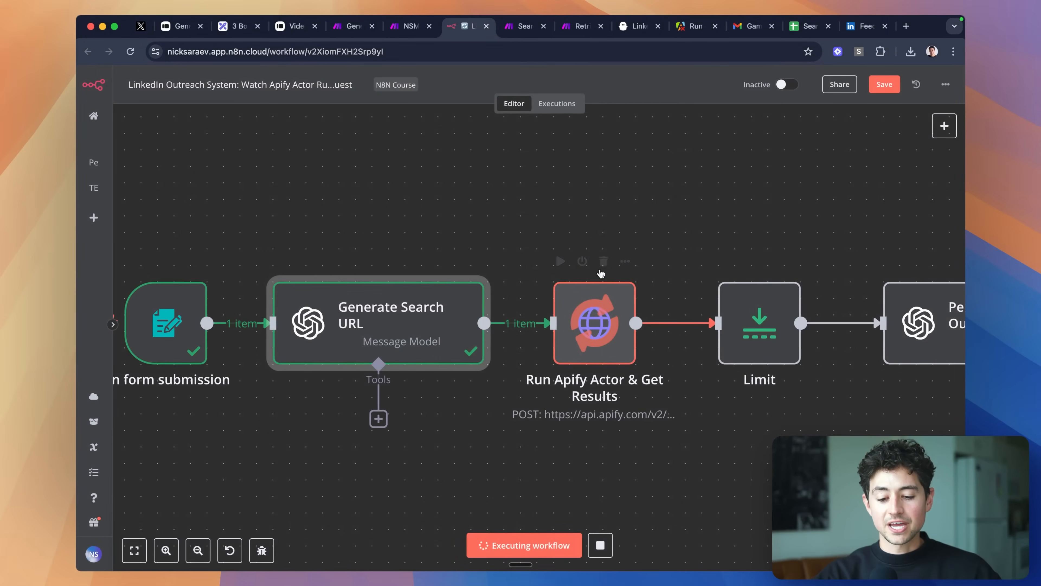
{"action": "double_click", "coordinate": [593, 323]}
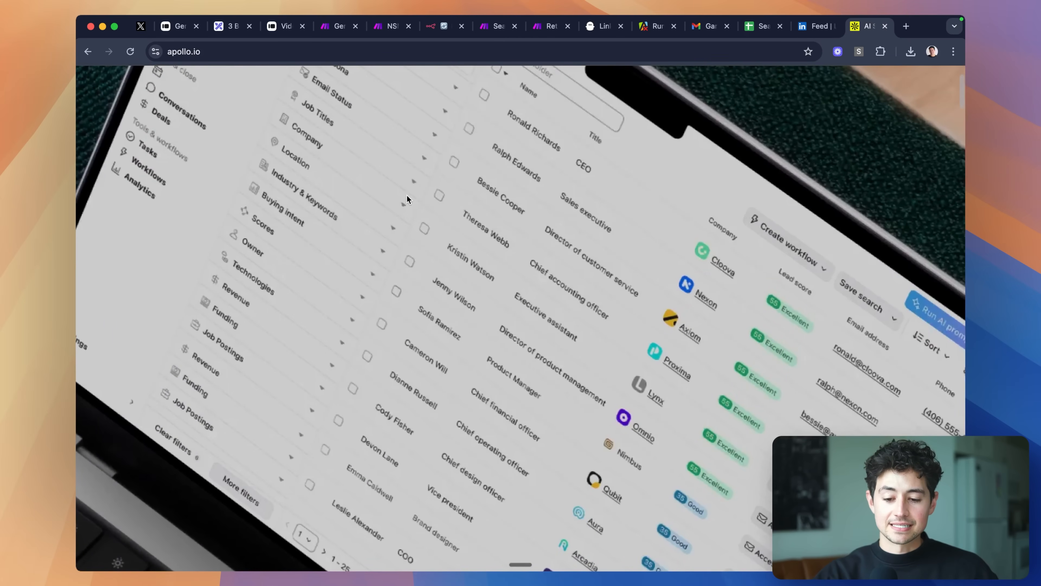
{"action": "mouse_move", "coordinate": [496, 188]}
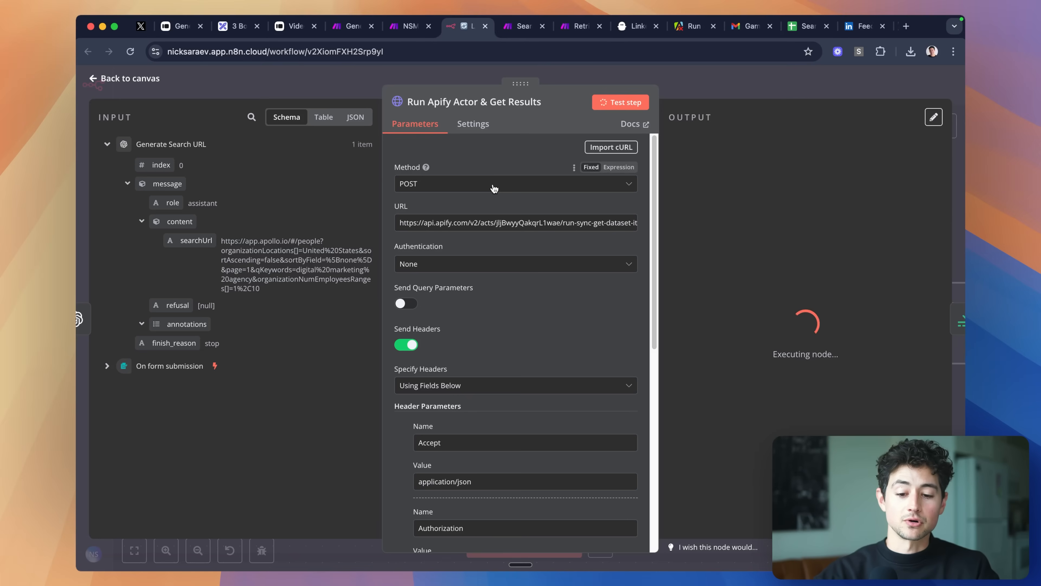
Step: Scroll the Apollo scraper's lead output with LinkedIn URLs in Apify, then return to the finished n8n run
{"action": "left_click", "coordinate": [694, 26]}
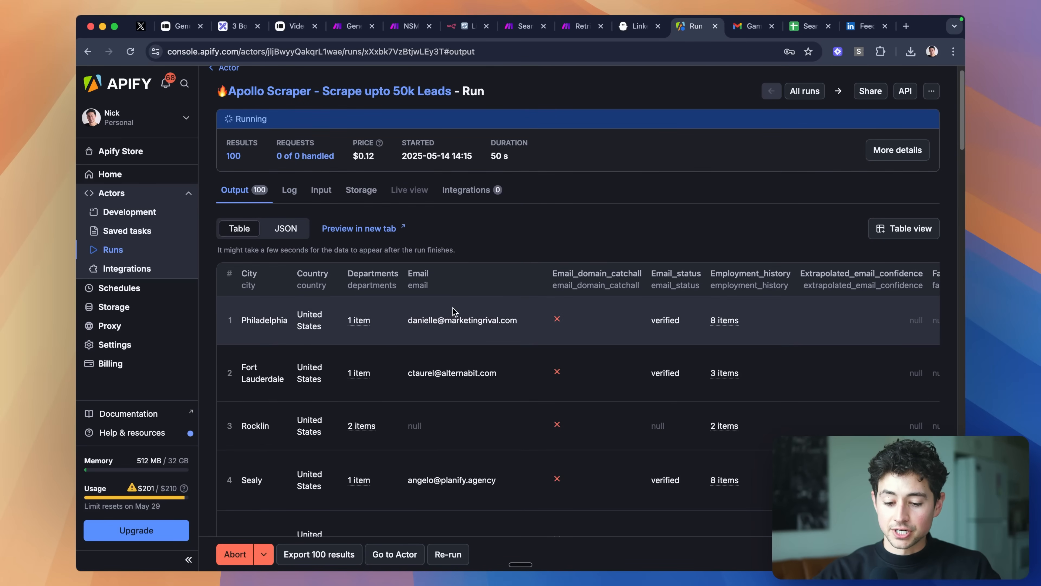
{"action": "scroll", "scroll_direction": "right", "scroll_amount": 3}
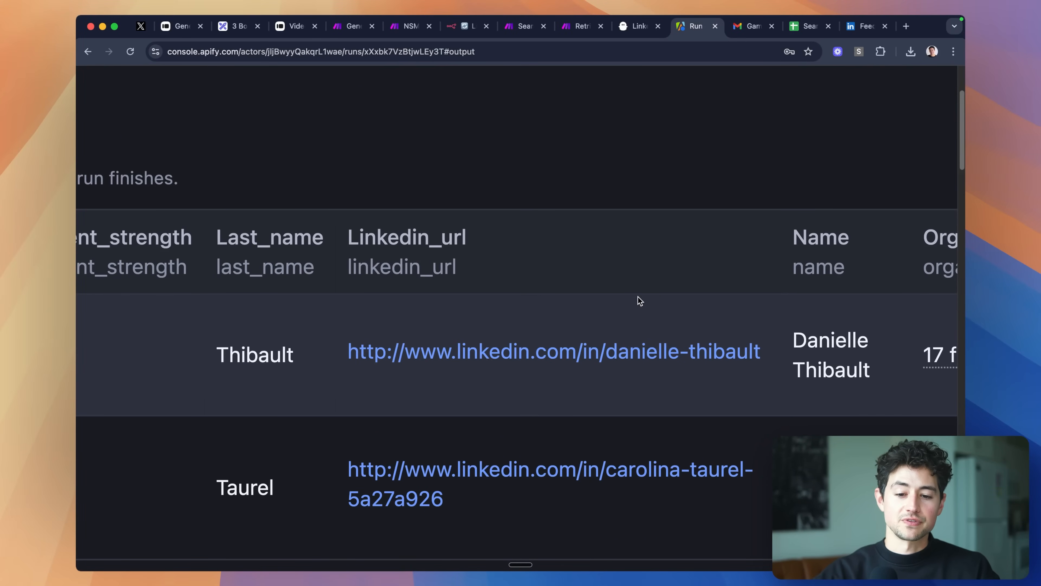
{"action": "left_click", "coordinate": [462, 26]}
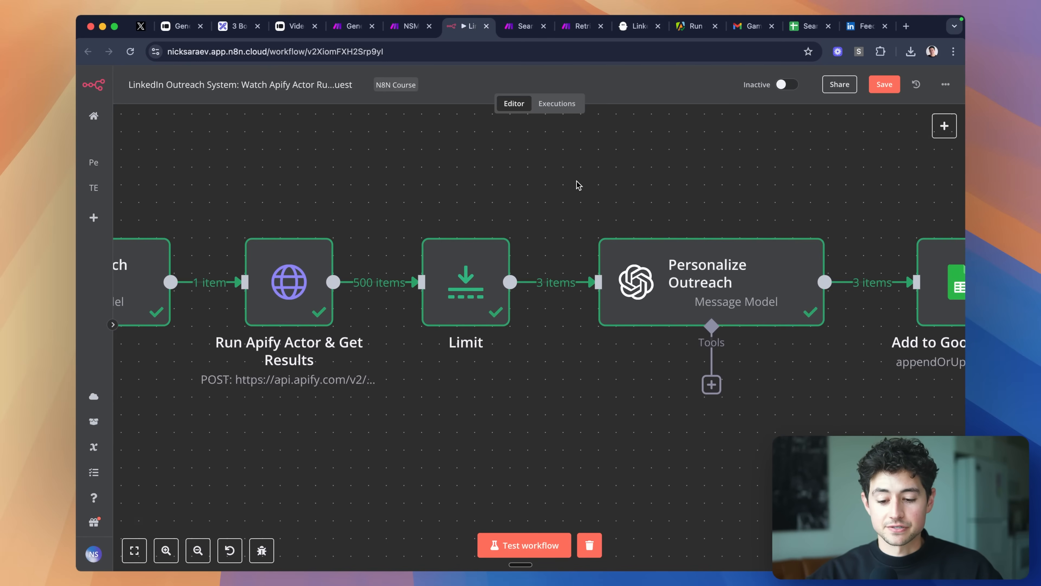
{"action": "mouse_move", "coordinate": [462, 261]}
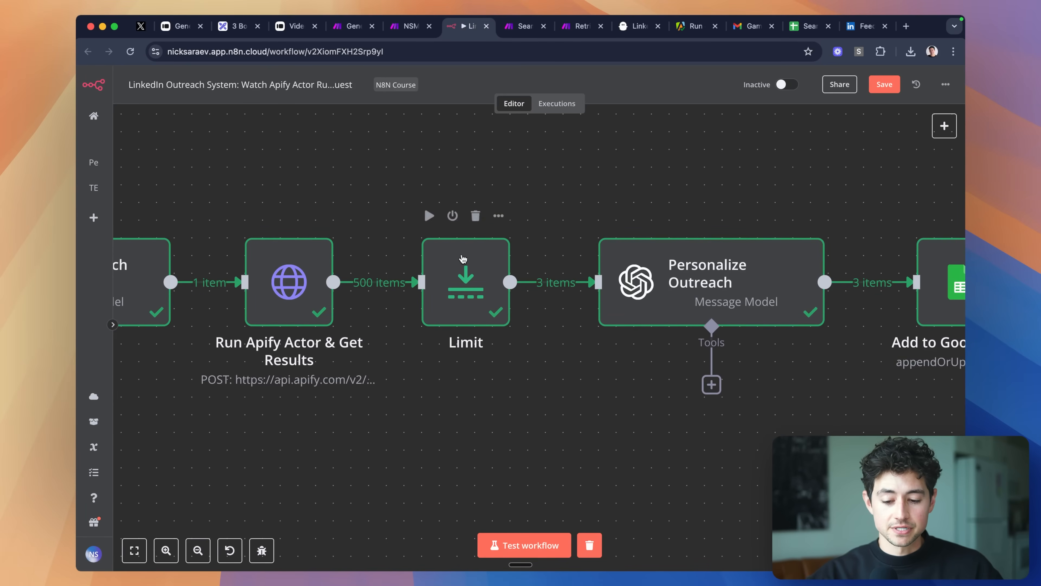
Step: Review the Personalize Outreach and Add to Google Sheet outputs, then show the Trigger PhantomBuster Agent step
{"action": "left_click", "coordinate": [198, 550]}
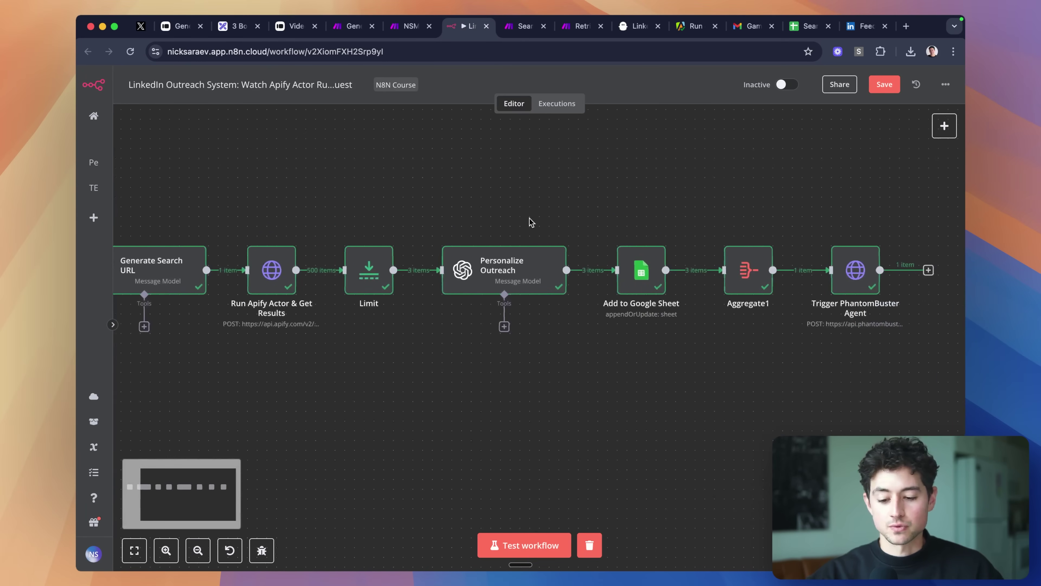
{"action": "double_click", "coordinate": [503, 269]}
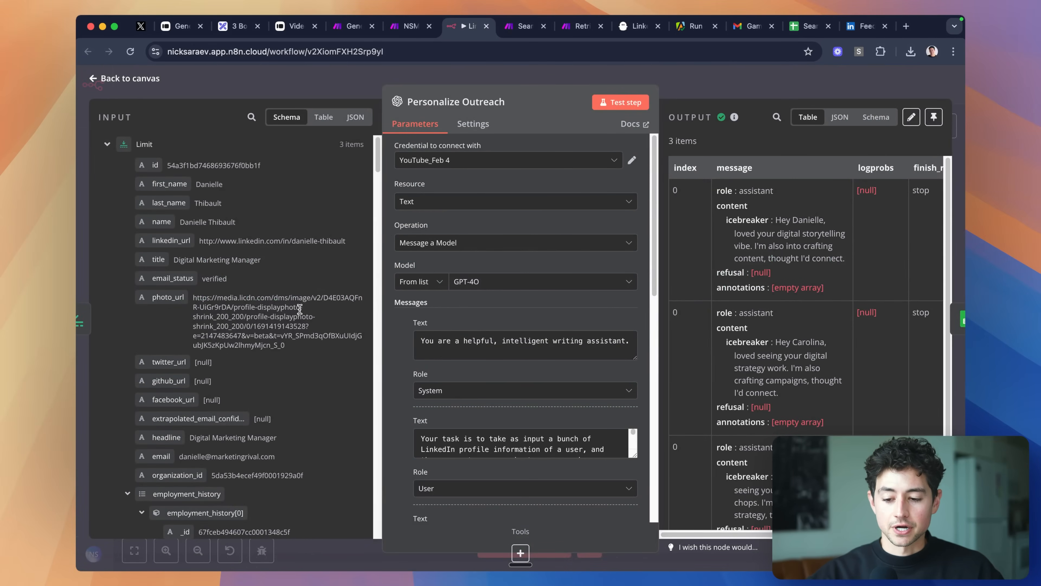
{"action": "mouse_move", "coordinate": [712, 92]}
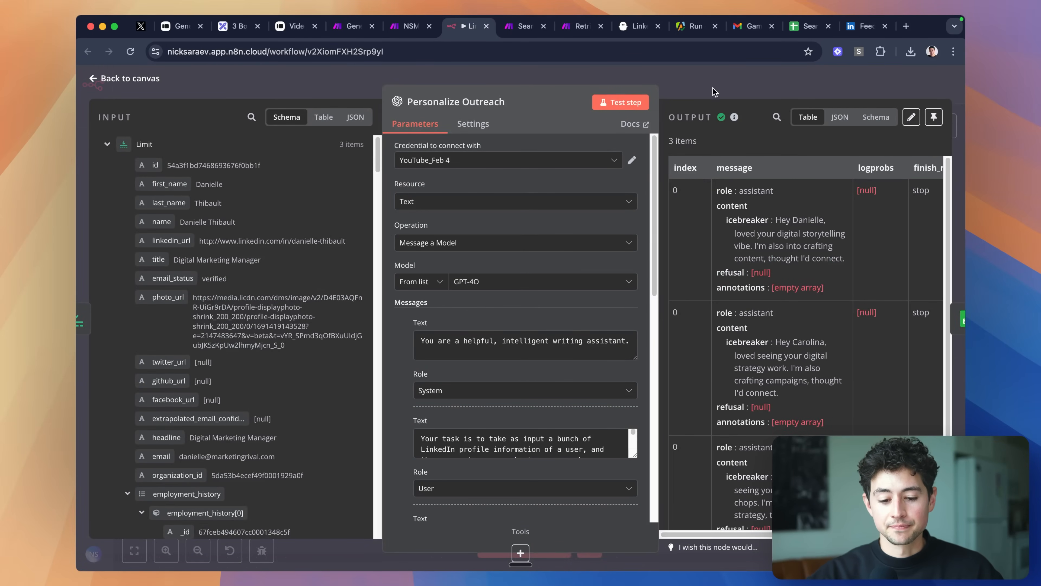
{"action": "left_click", "coordinate": [123, 78]}
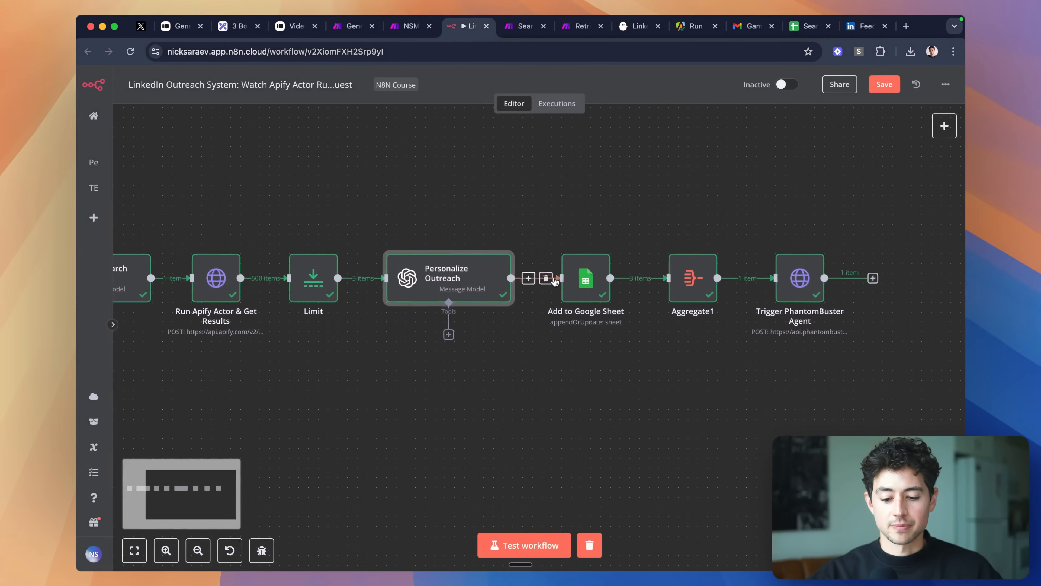
{"action": "double_click", "coordinate": [586, 280]}
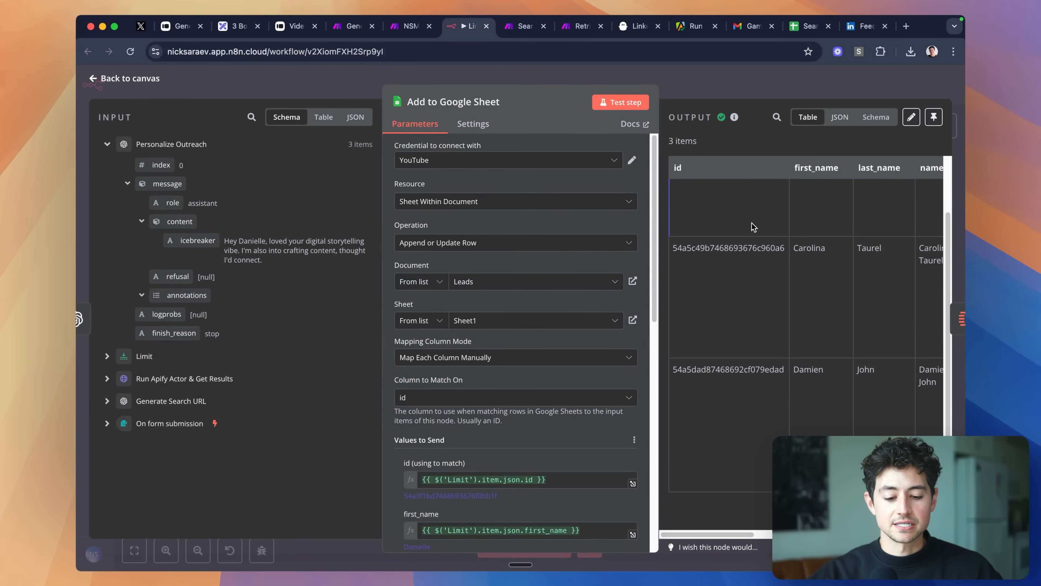
{"action": "left_click", "coordinate": [125, 78]}
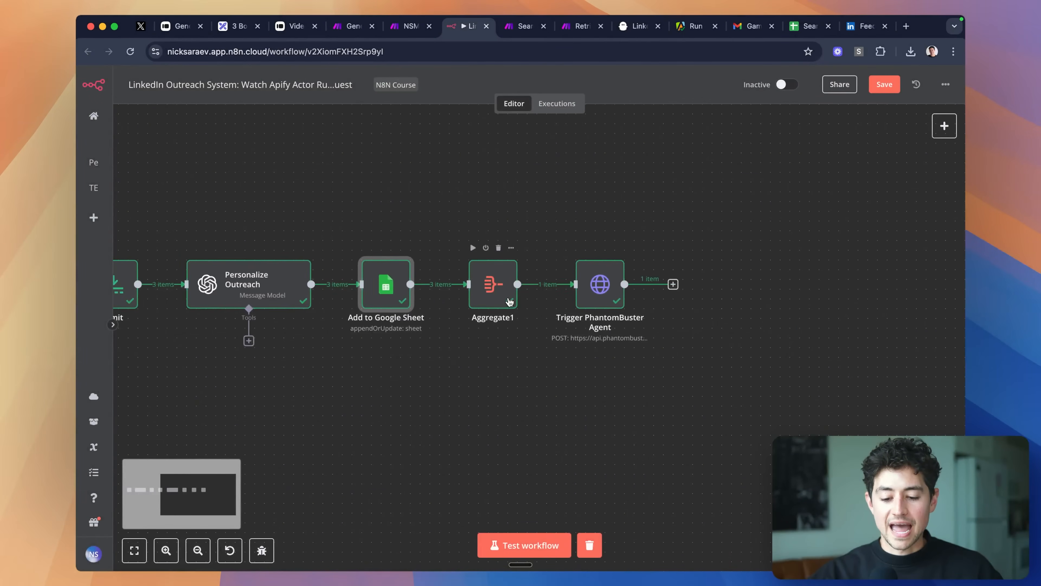
{"action": "double_click", "coordinate": [599, 285]}
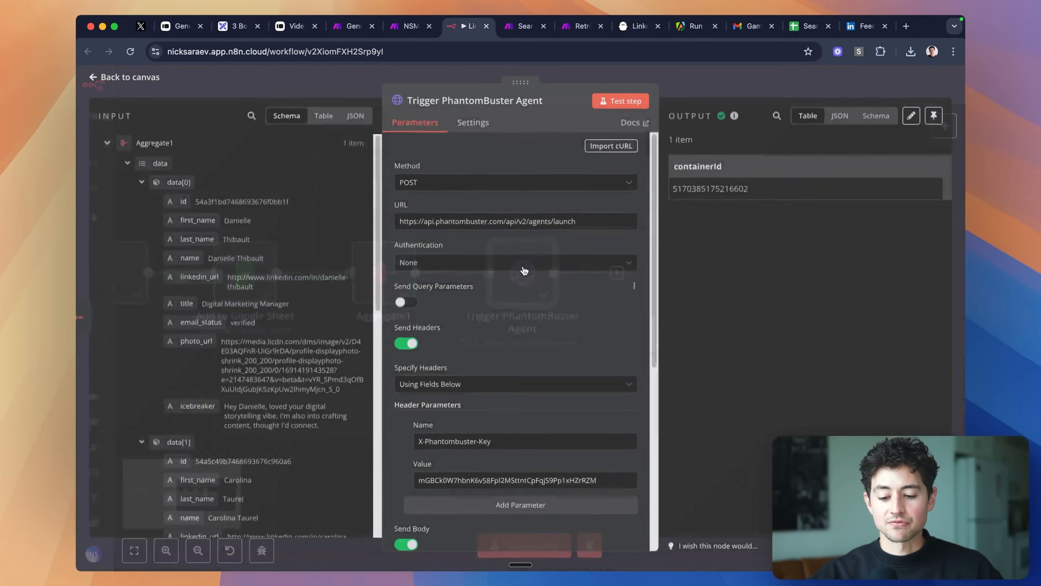
Step: Leave the n8n workflow and bring up the running LinkedIn Auto Icebreaker Connect phantom
{"action": "left_click", "coordinate": [638, 26]}
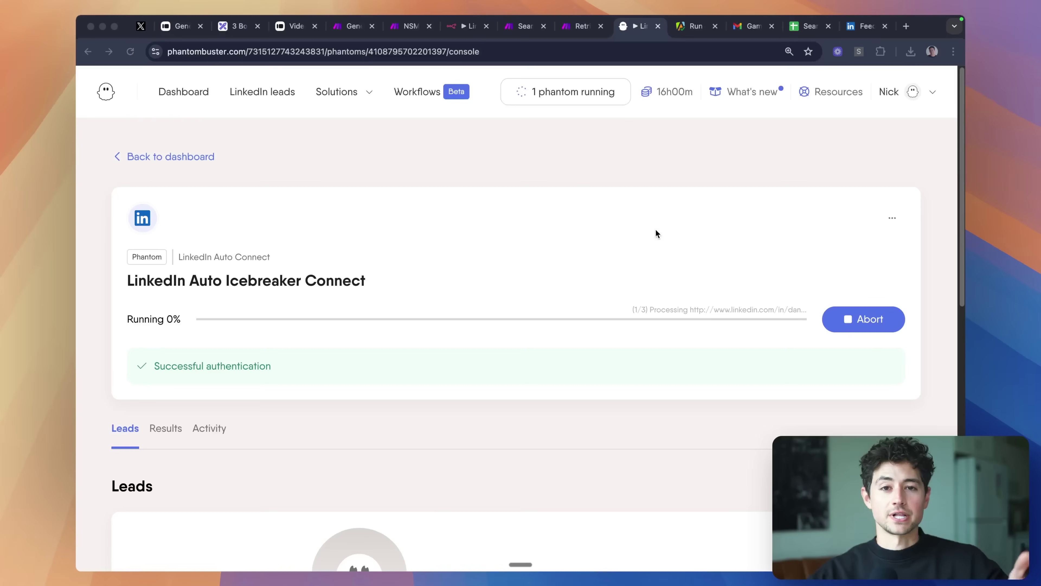
{"action": "left_click", "coordinate": [521, 26]}
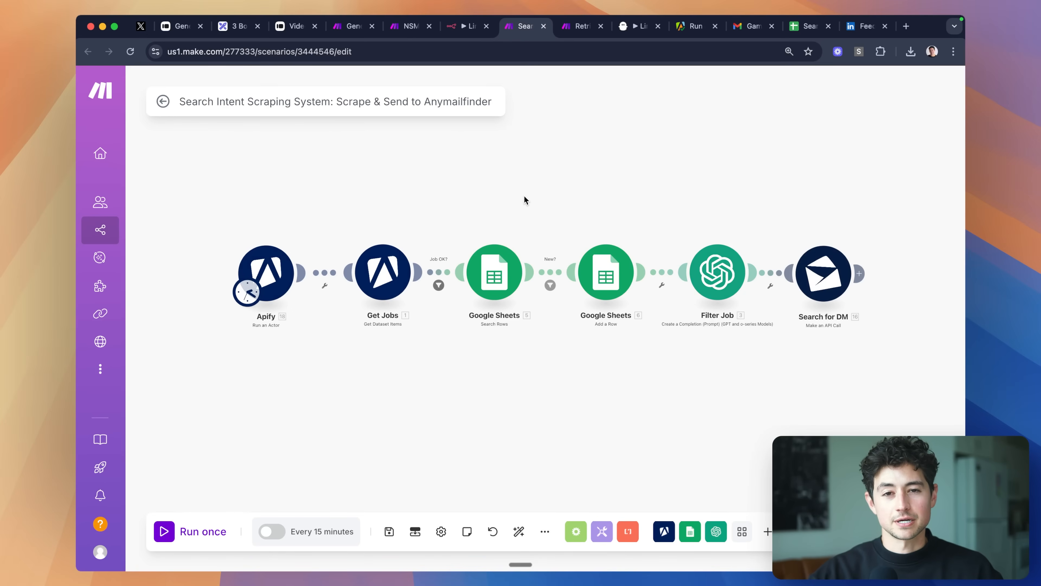
{"action": "mouse_move", "coordinate": [540, 201]}
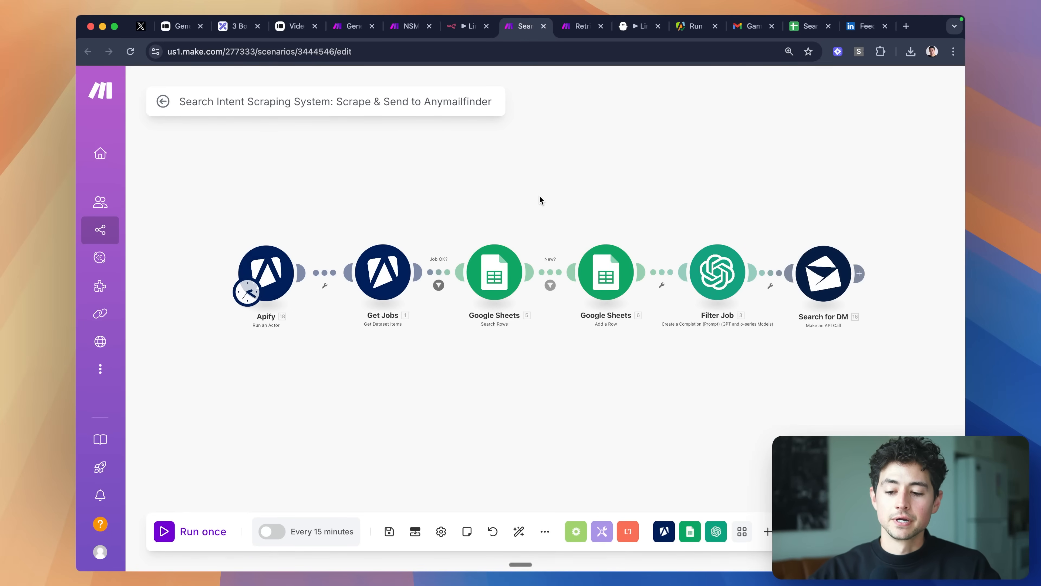
{"action": "mouse_move", "coordinate": [272, 274]}
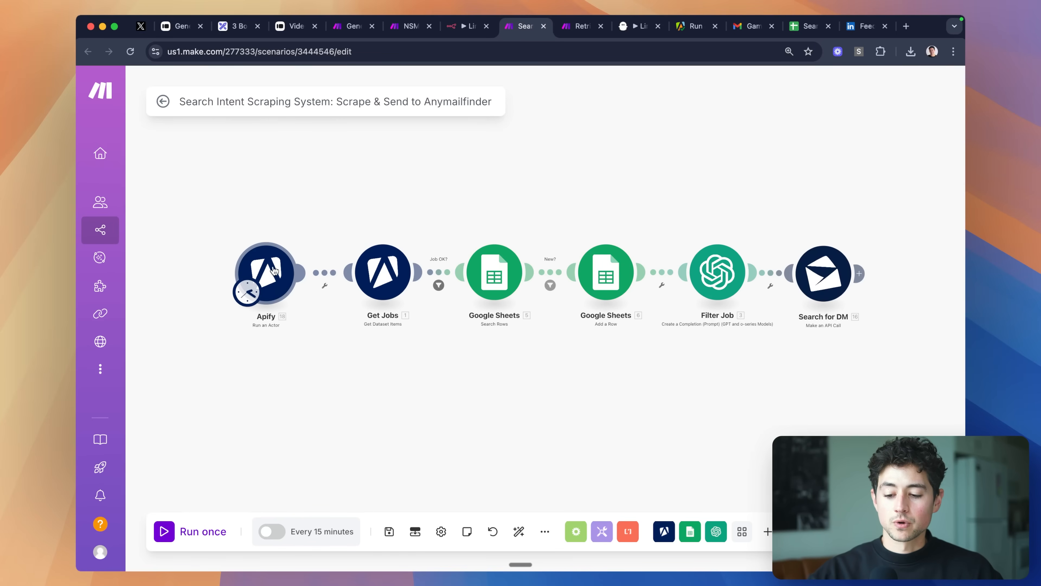
Step: Switch to the LinkedIn job search for BDR roles in the United States
{"action": "left_click", "coordinate": [268, 275]}
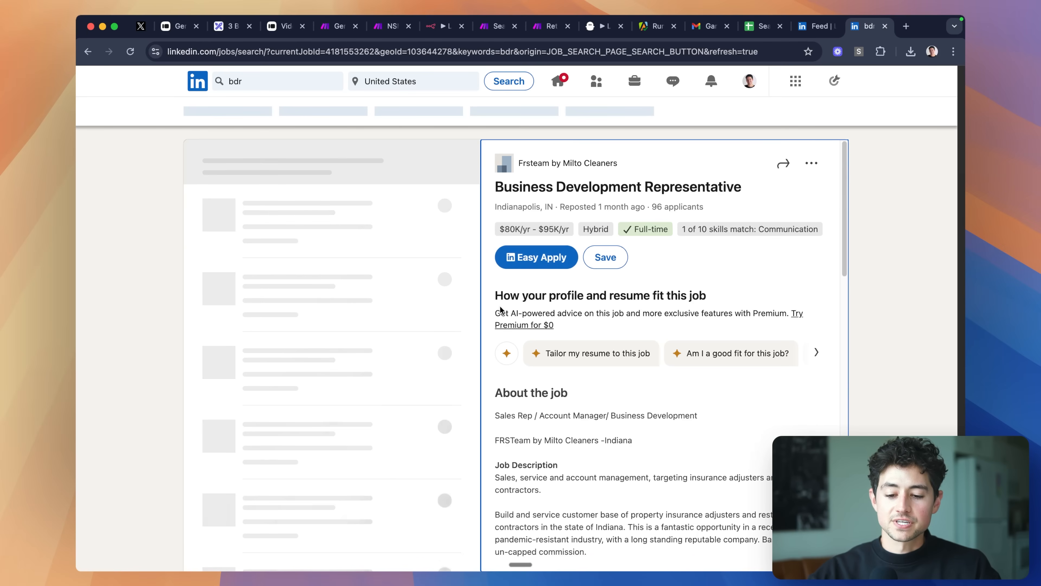
Step: Check the bdr search keywords, then start the job-scraping scenario with Run once
{"action": "left_click", "coordinate": [261, 81]}
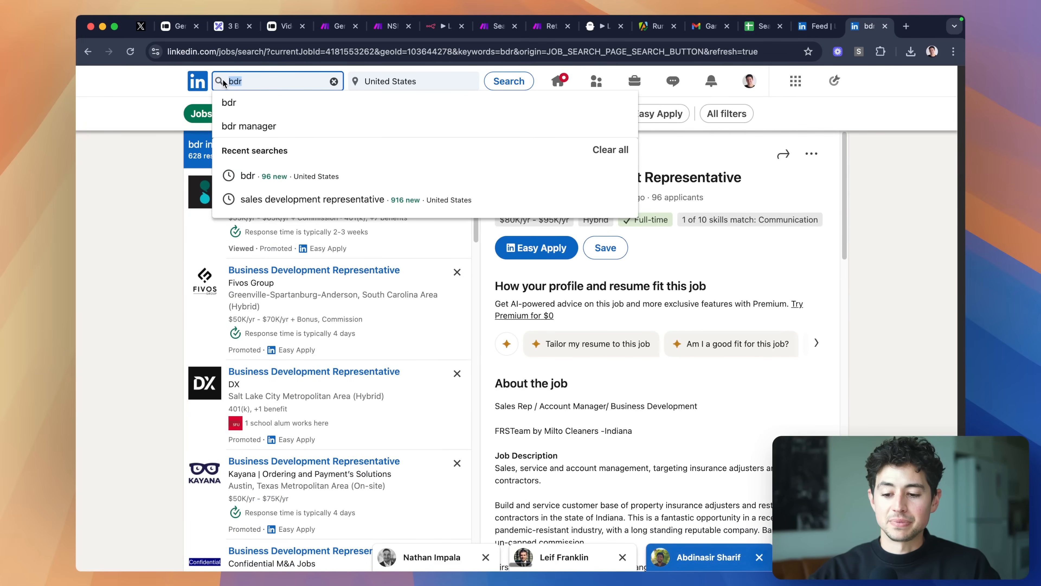
{"action": "left_click", "coordinate": [147, 197]}
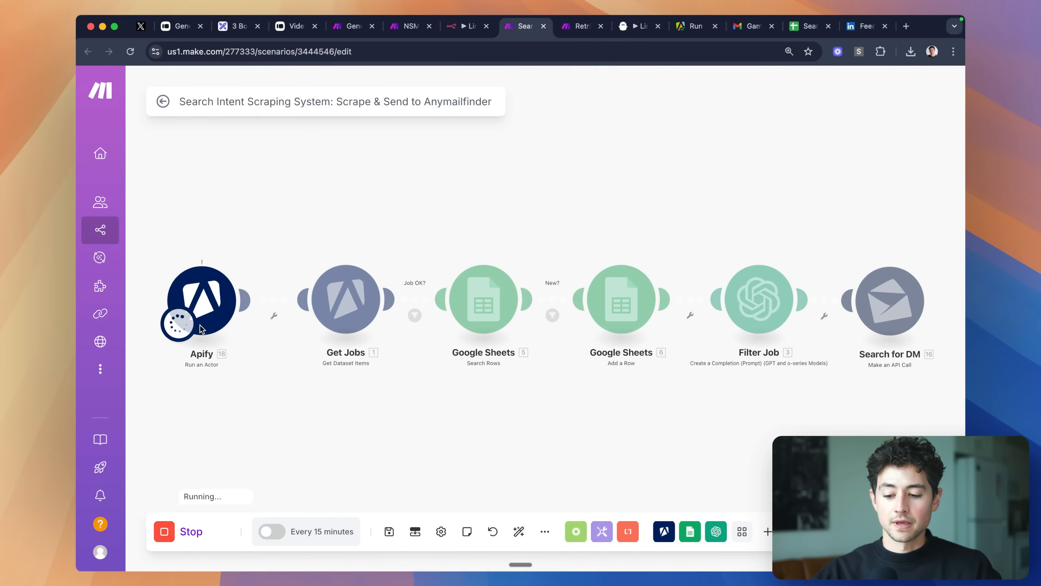
{"action": "mouse_move", "coordinate": [247, 403]}
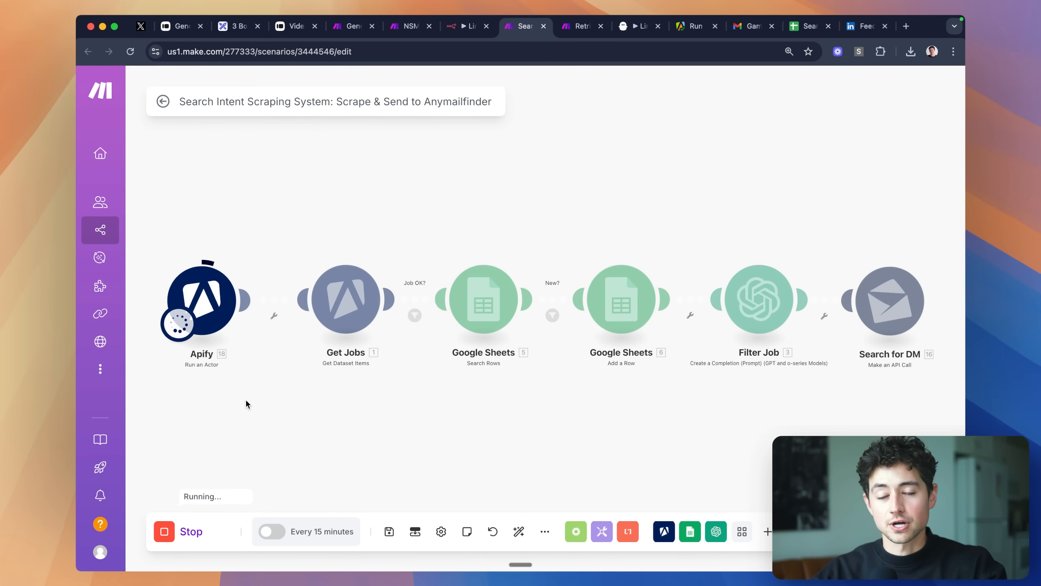
Step: View the enrichment-to-Instantly scenario, then the Search Intent Scraper Database sheet of scraped postings
{"action": "left_click", "coordinate": [580, 26]}
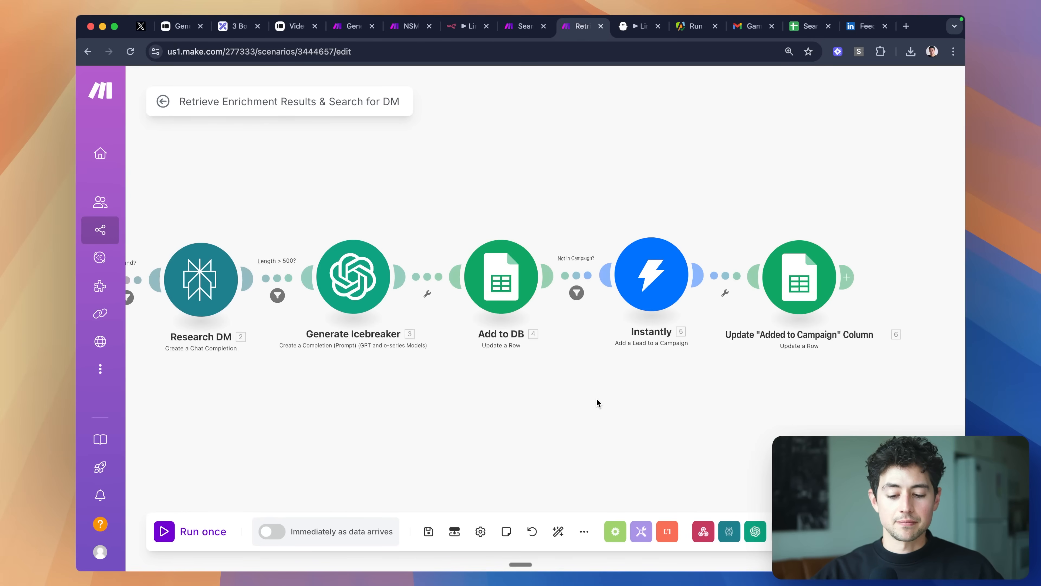
{"action": "left_click", "coordinate": [637, 26]}
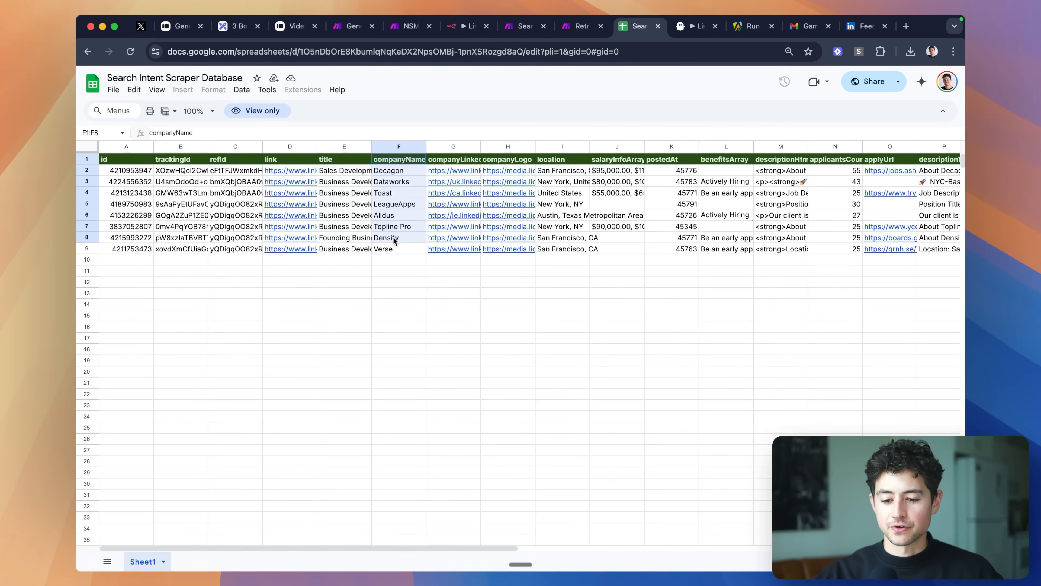
Step: Scan the sheet's salary, contact and icebreaker columns, then return to the enrichment run's Perplexity output
{"action": "left_click", "coordinate": [617, 146]}
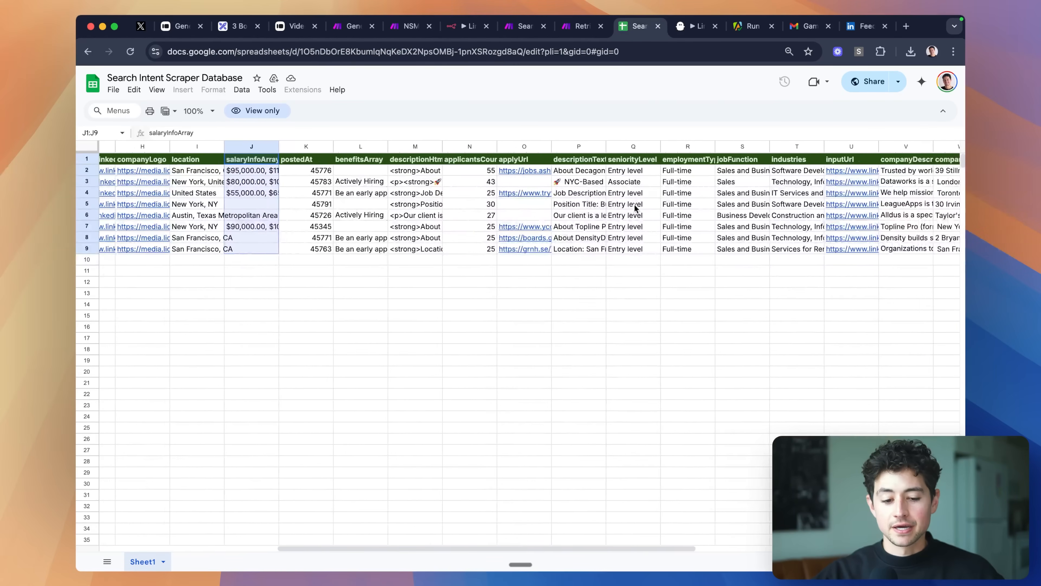
{"action": "scroll", "scroll_direction": "right", "scroll_amount": 3}
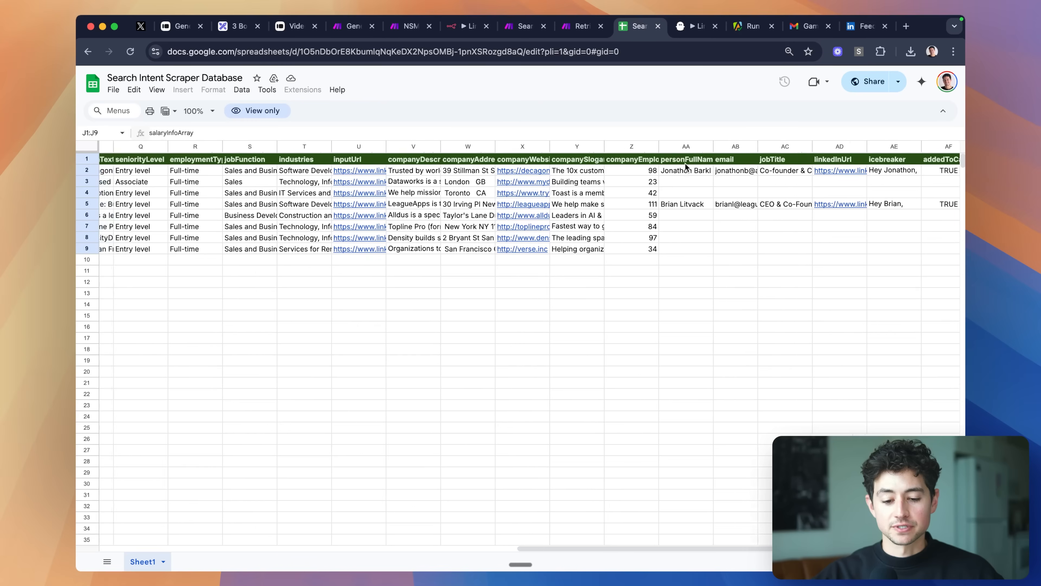
{"action": "scroll", "scroll_direction": "right", "scroll_amount": 3}
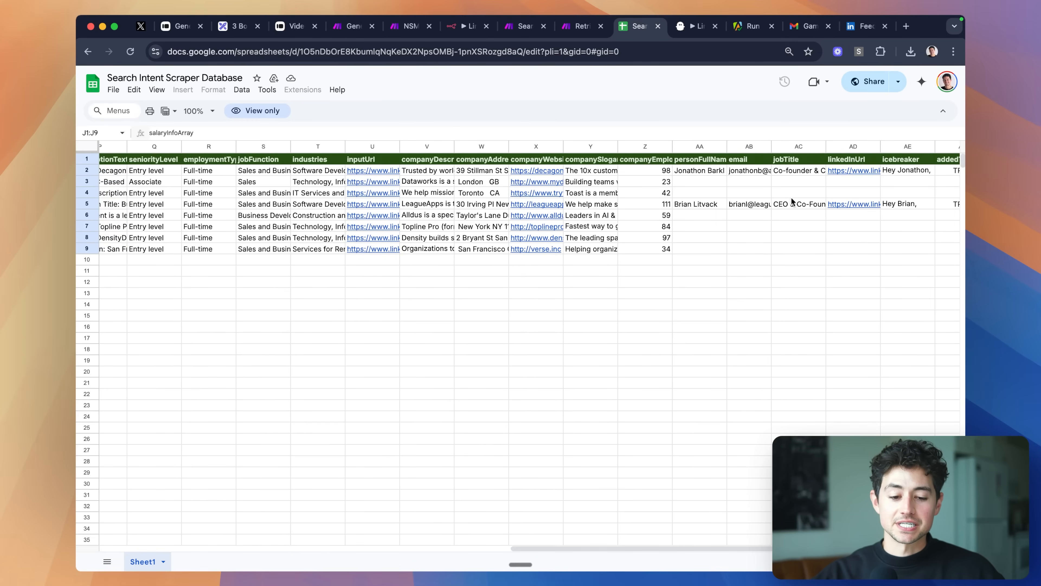
{"action": "scroll", "scroll_direction": "left", "scroll_amount": 3}
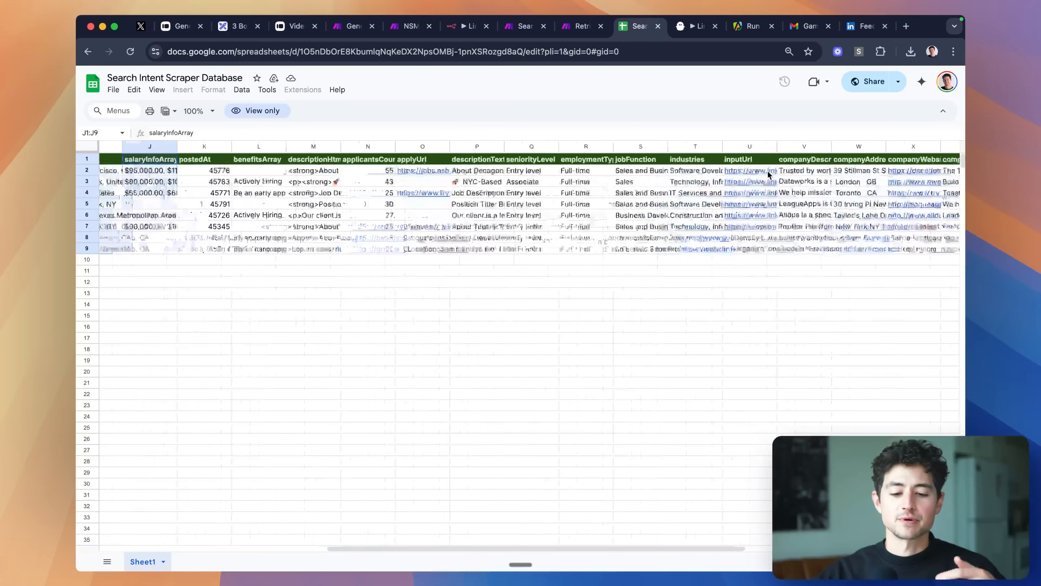
{"action": "left_click", "coordinate": [579, 26]}
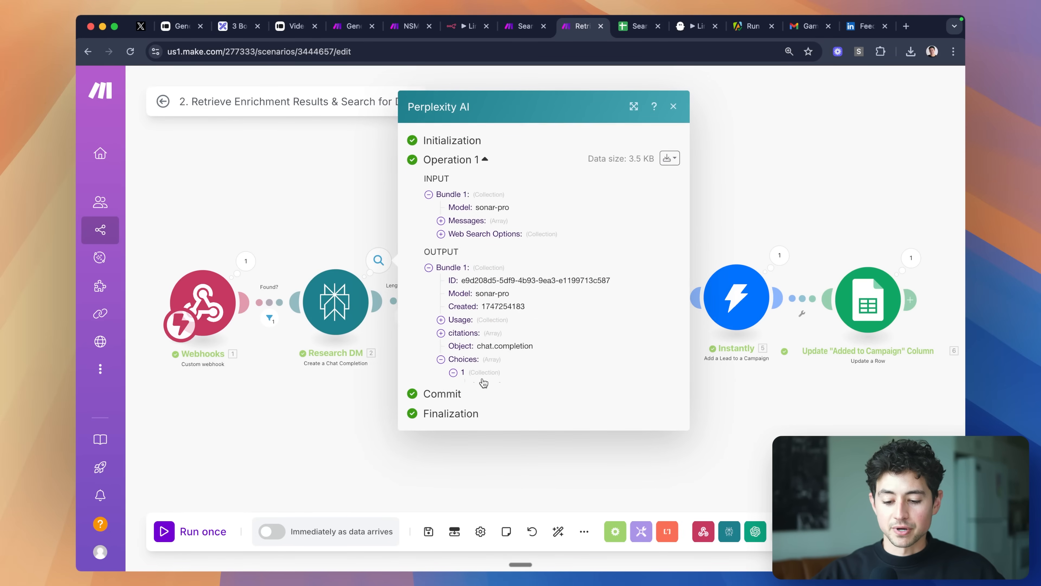
Step: Expand the first Perplexity research choice, close it, and bring up the Generate Icebreaker module
{"action": "left_click", "coordinate": [452, 372]}
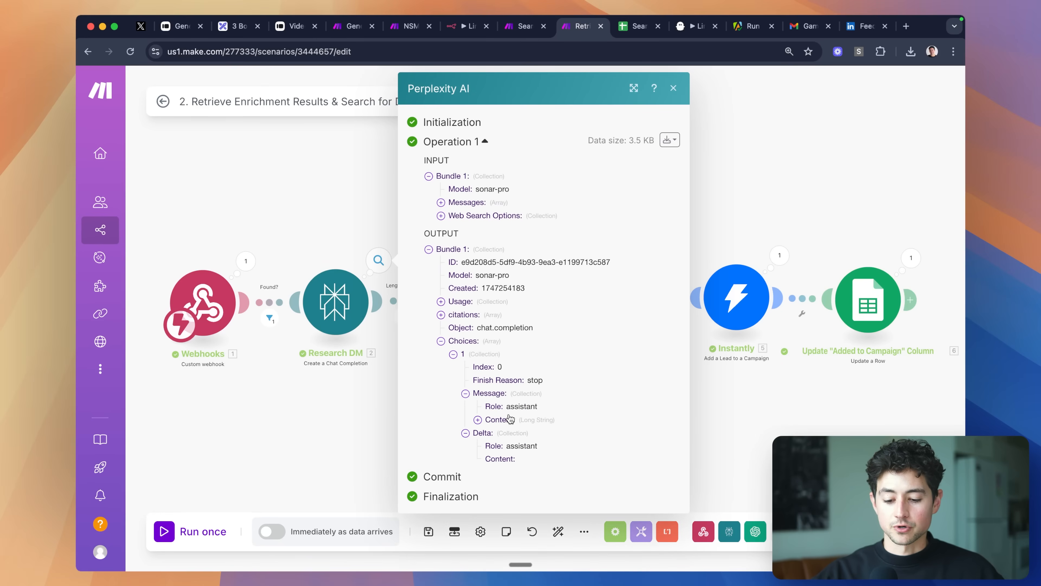
{"action": "left_click", "coordinate": [672, 88]}
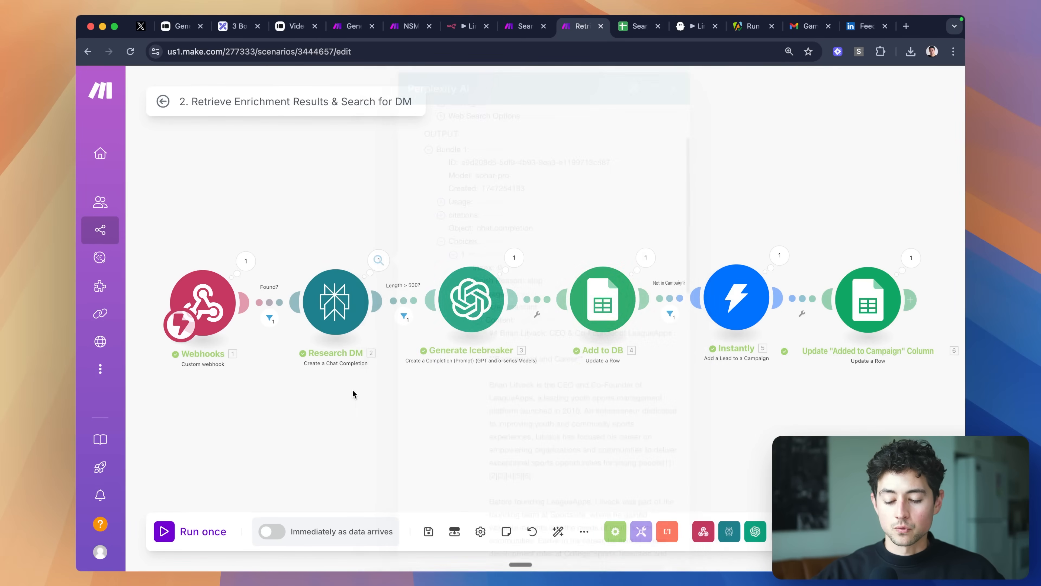
{"action": "left_click", "coordinate": [470, 303]}
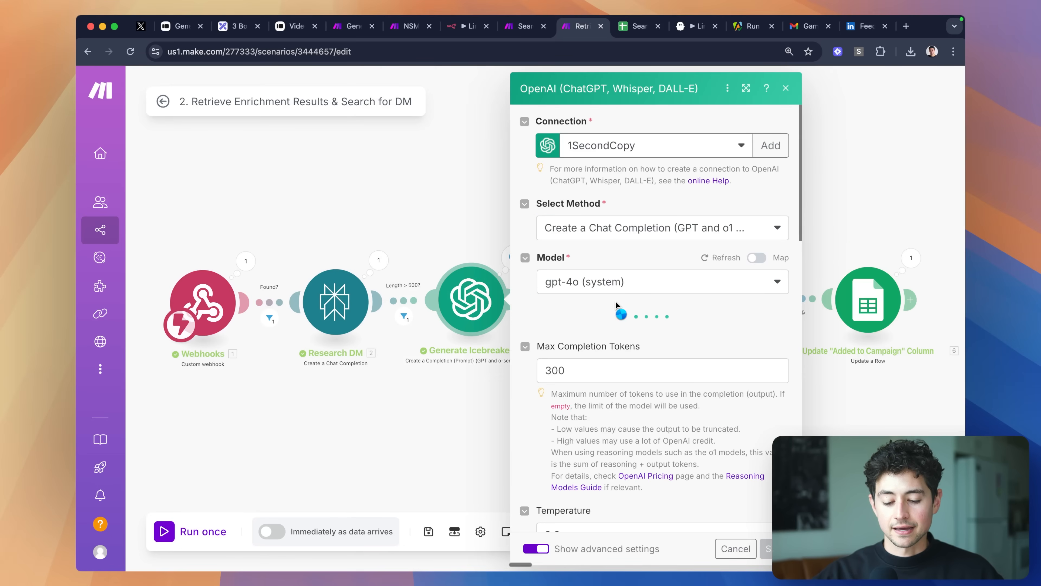
Step: Read through the Generate Icebreaker GPT-4o prompt fed with Perplexity's research
{"action": "scroll", "scroll_direction": "down", "scroll_amount": 3}
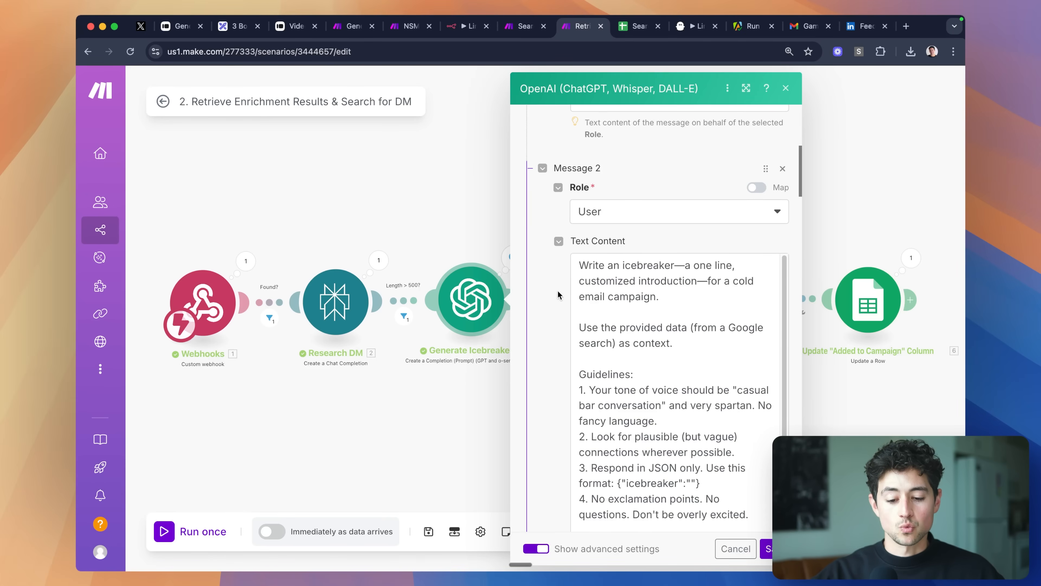
{"action": "scroll", "scroll_direction": "down", "scroll_amount": 3}
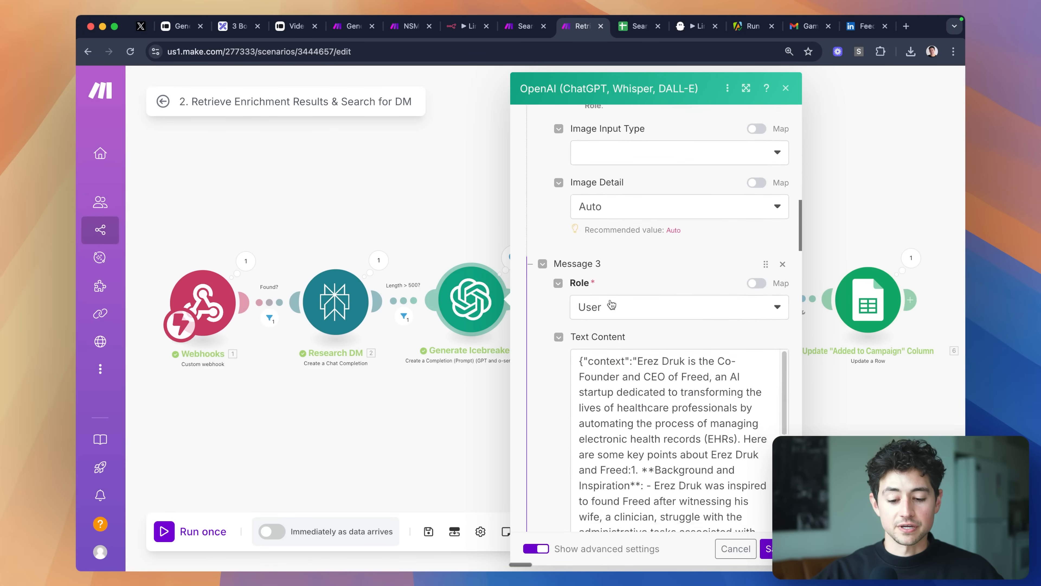
{"action": "scroll", "scroll_direction": "down", "scroll_amount": 3}
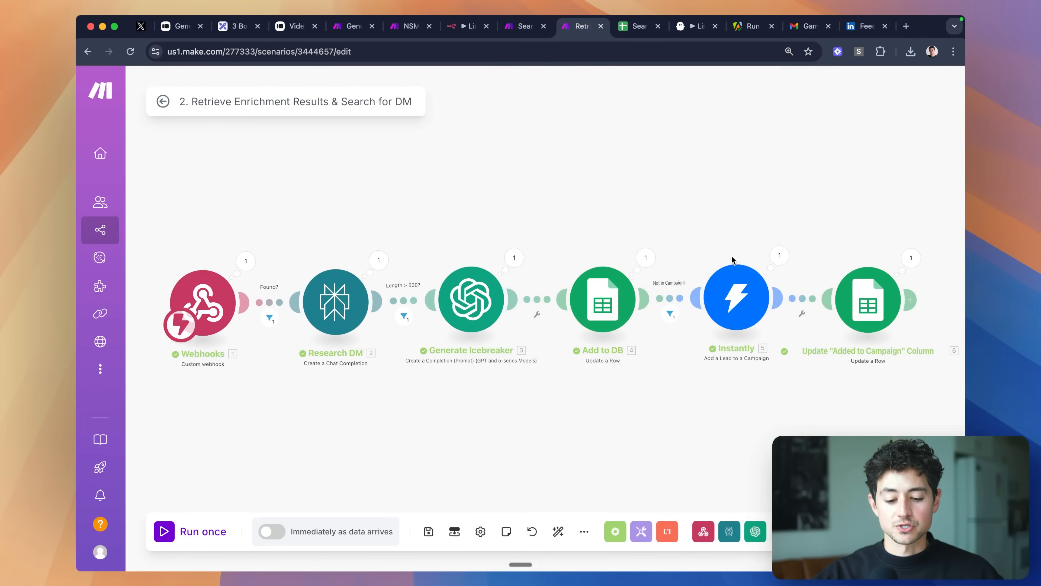
Step: Go to the Maker School community and open the 'Landed our first $4800 deal' post
{"action": "left_click", "coordinate": [636, 26]}
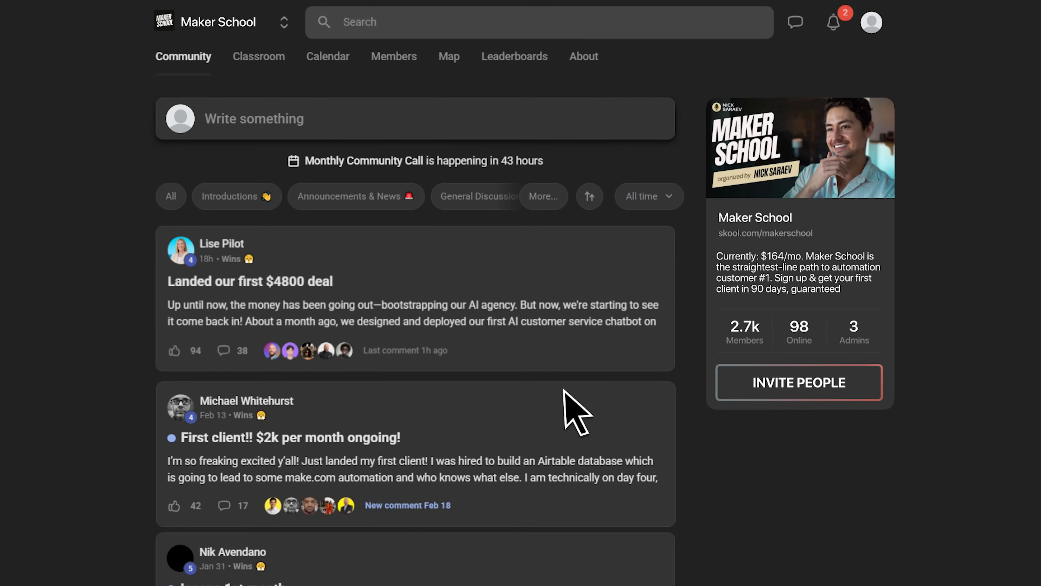
{"action": "left_click", "coordinate": [249, 281]}
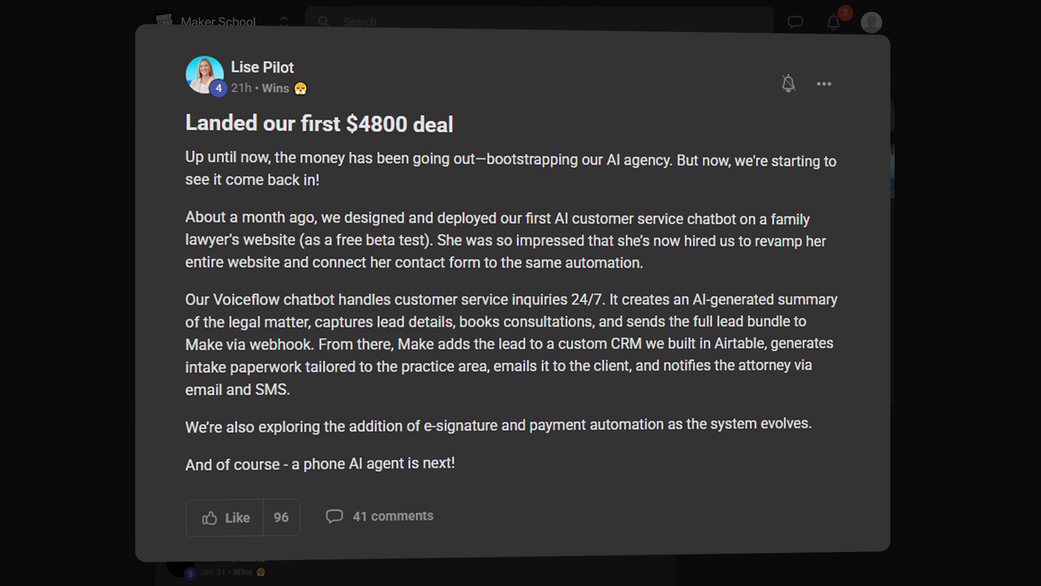